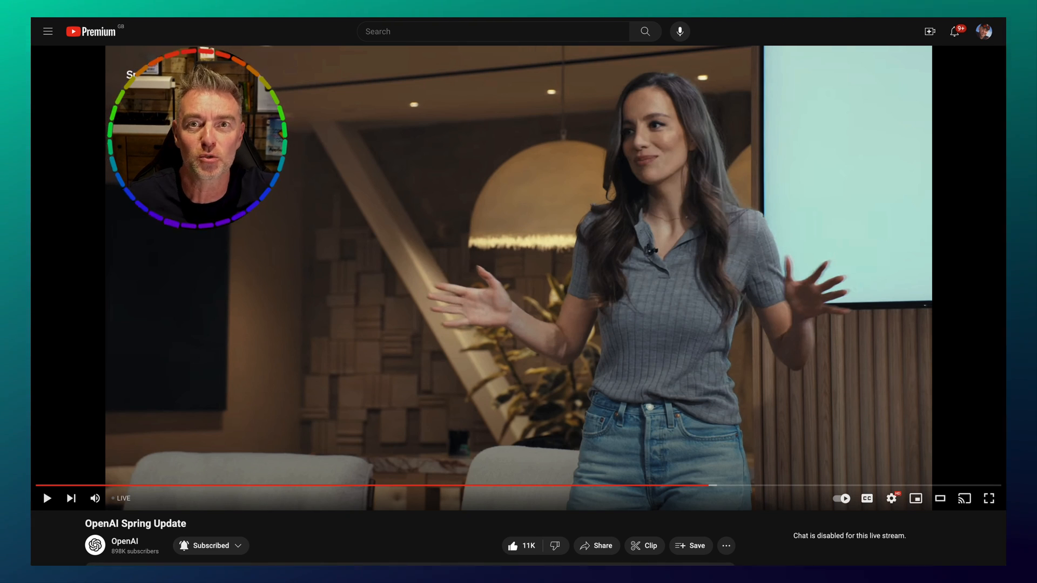
mouse_move(647, 274)
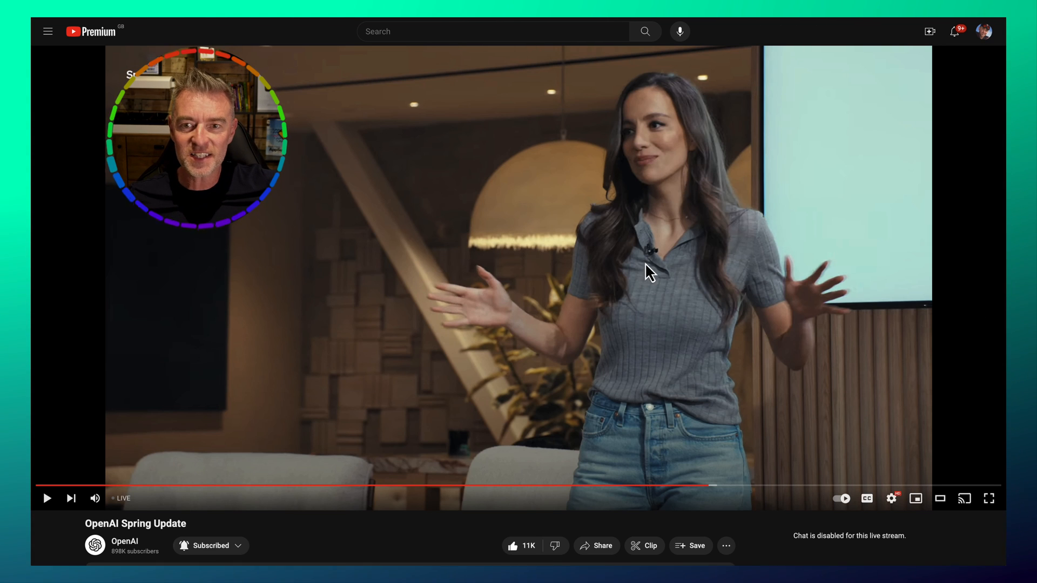
mouse_move(957, 313)
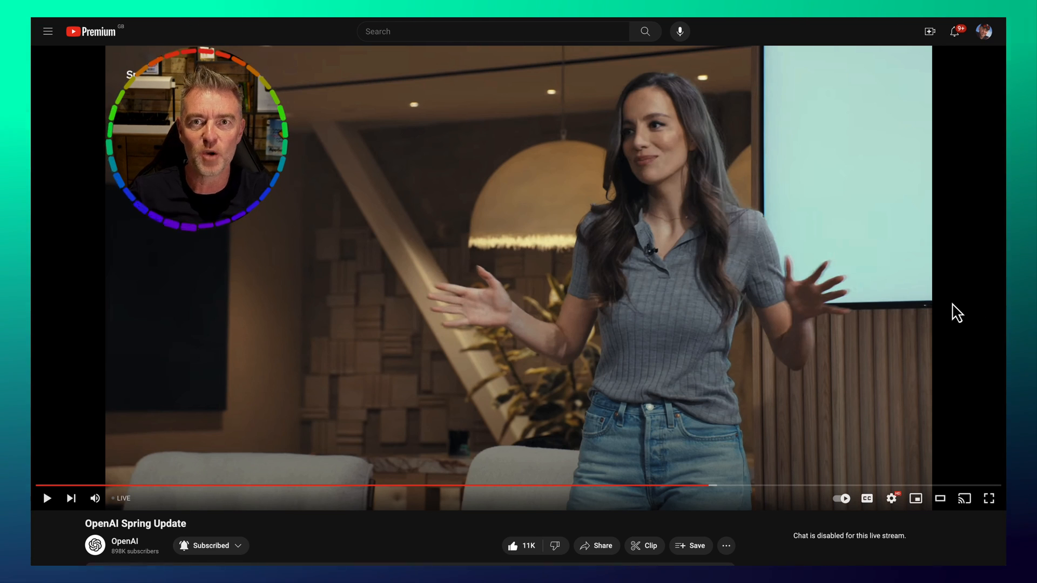
mouse_move(928, 365)
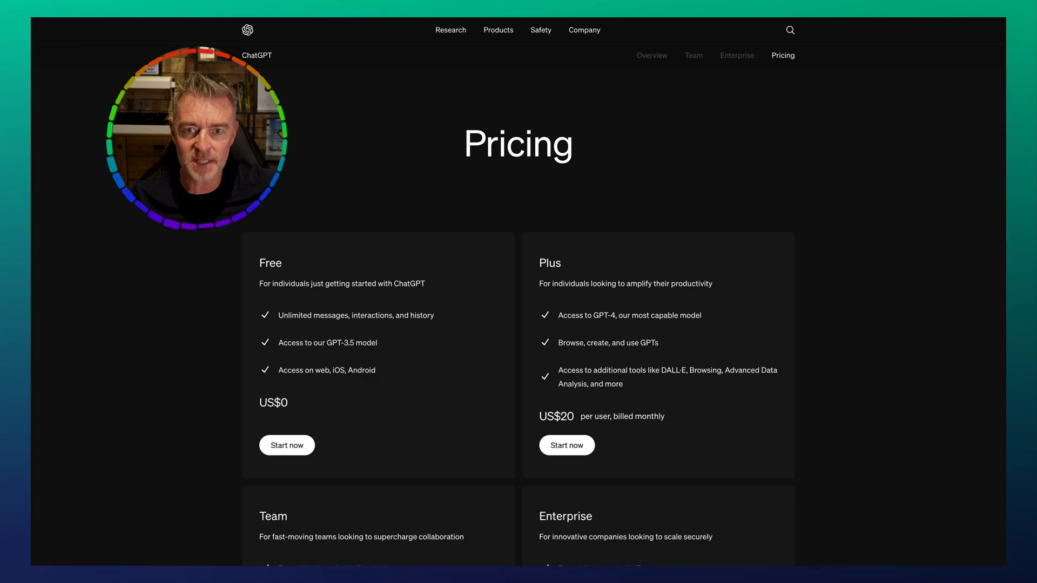
Run 'Please give me some tips on getting a better nights sleep' on both models and note latency.
scroll(down, 3)
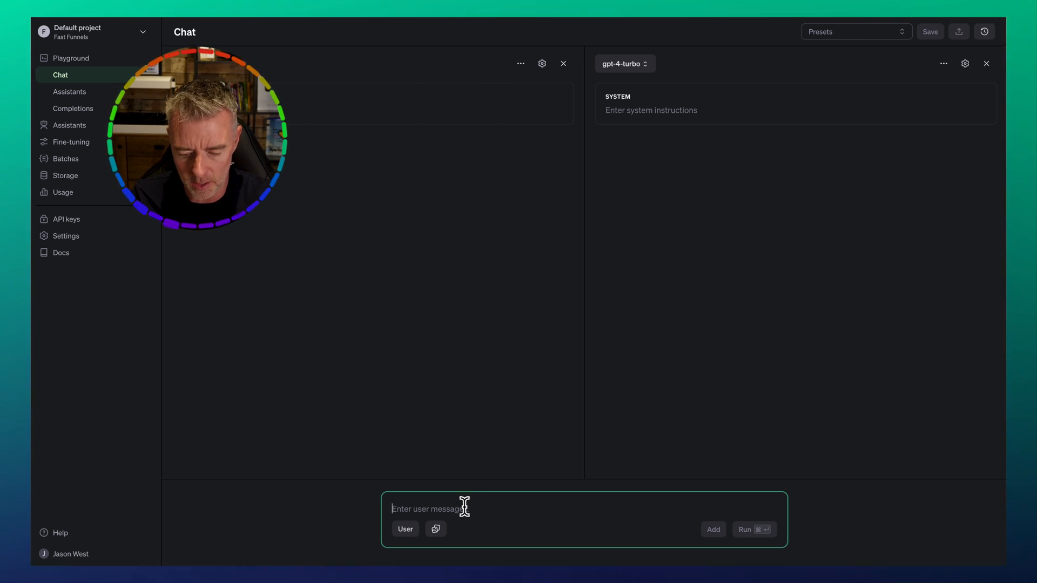
text(Please)
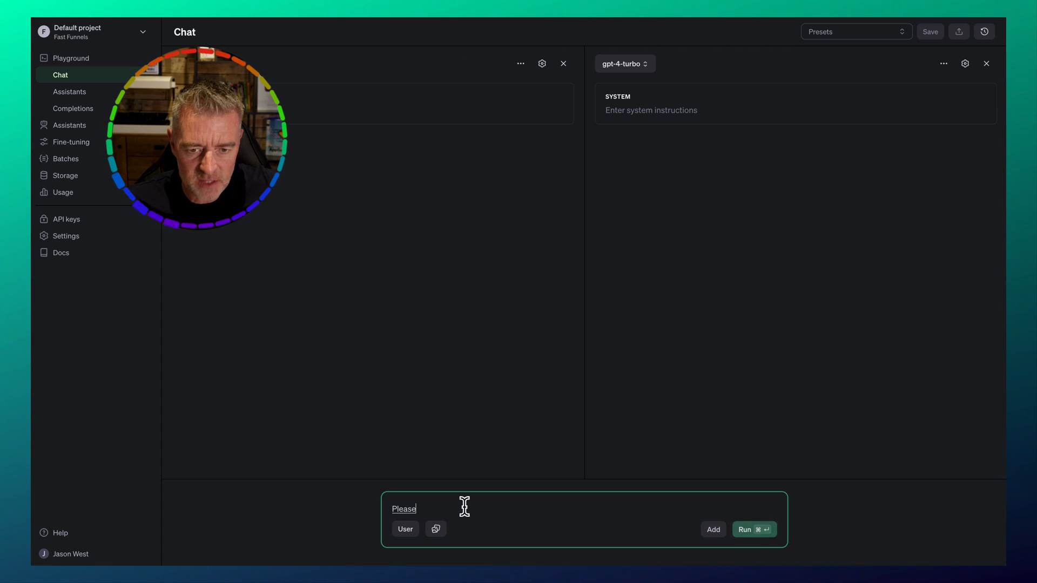
text(give me some tips on getting a better)
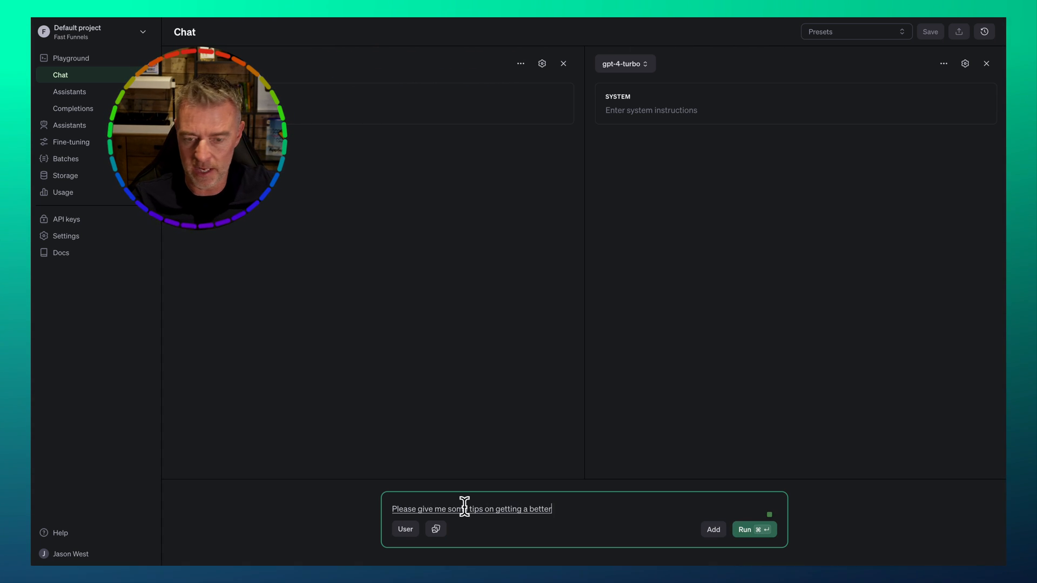
text(nights sleep)
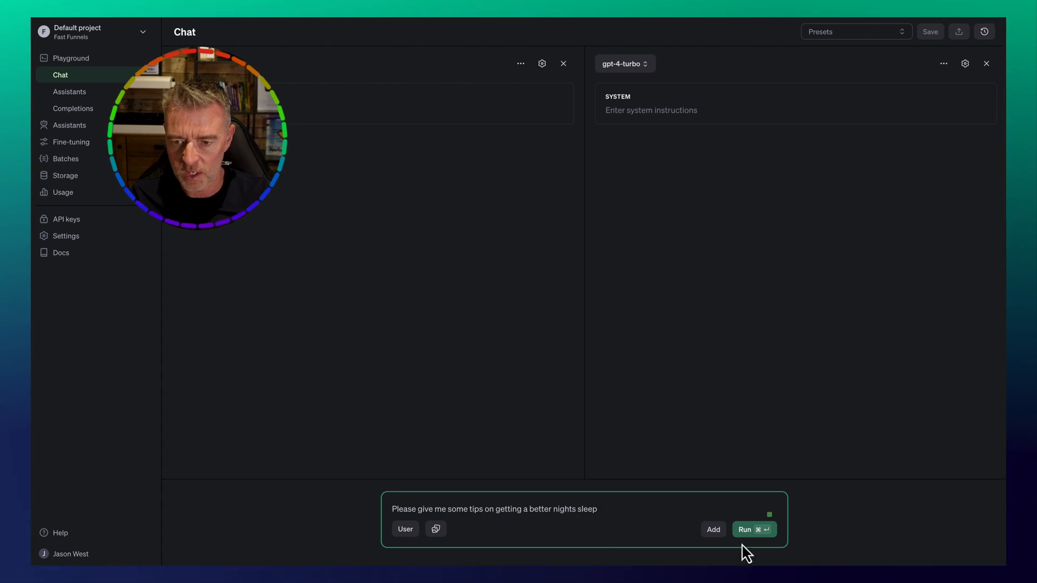
click(753, 529)
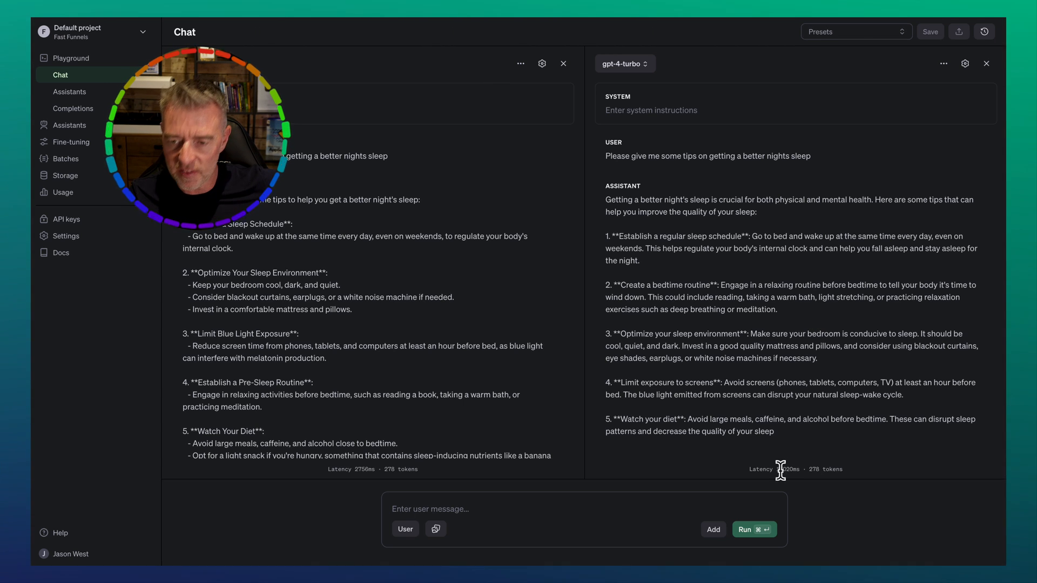
double_click(786, 469)
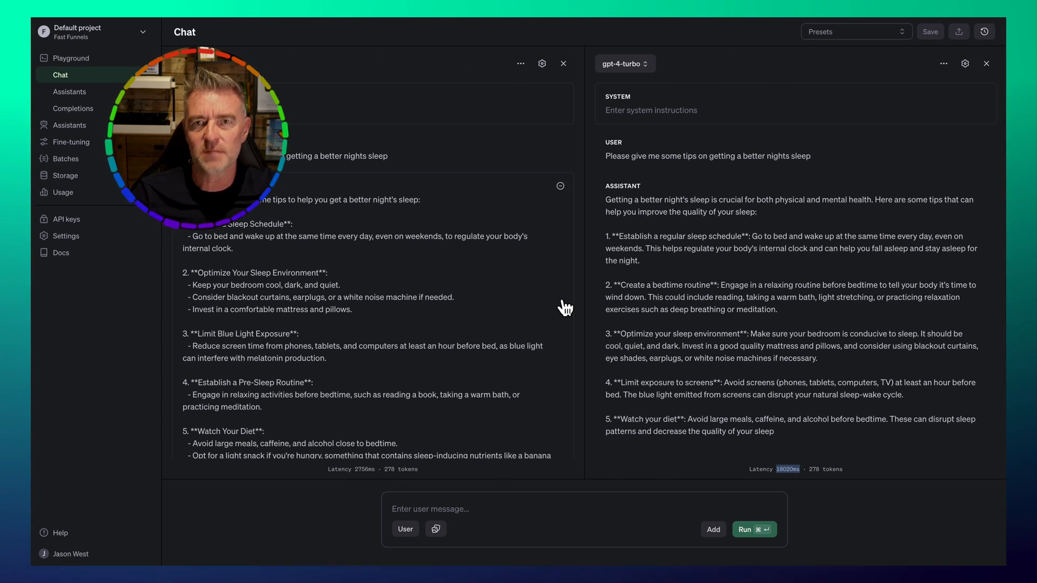
mouse_move(487, 273)
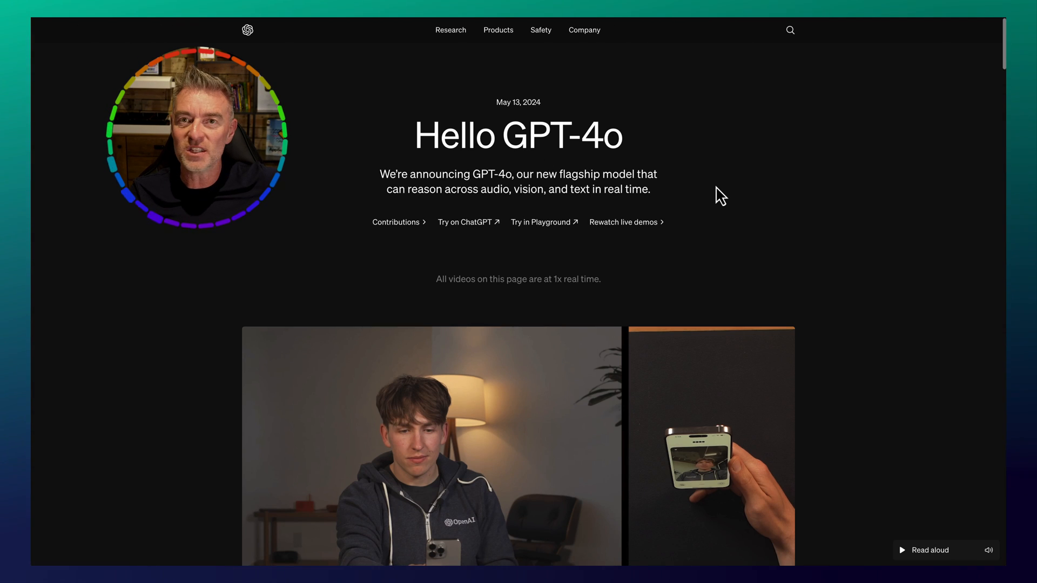
Scroll the Hello GPT-4o page past the overview and demo video to Model capabilities.
scroll(down, 3)
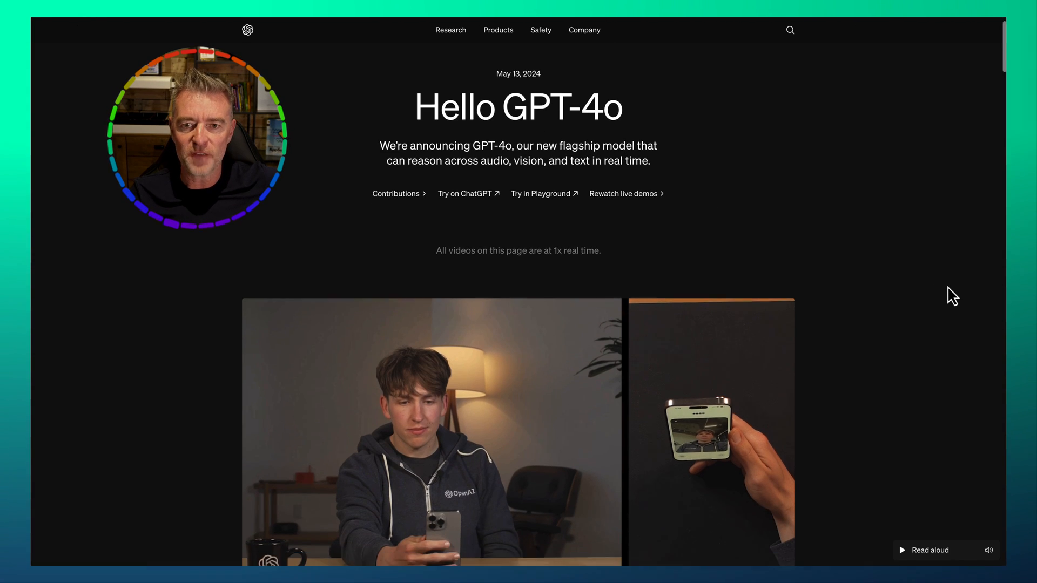
scroll(down, 3)
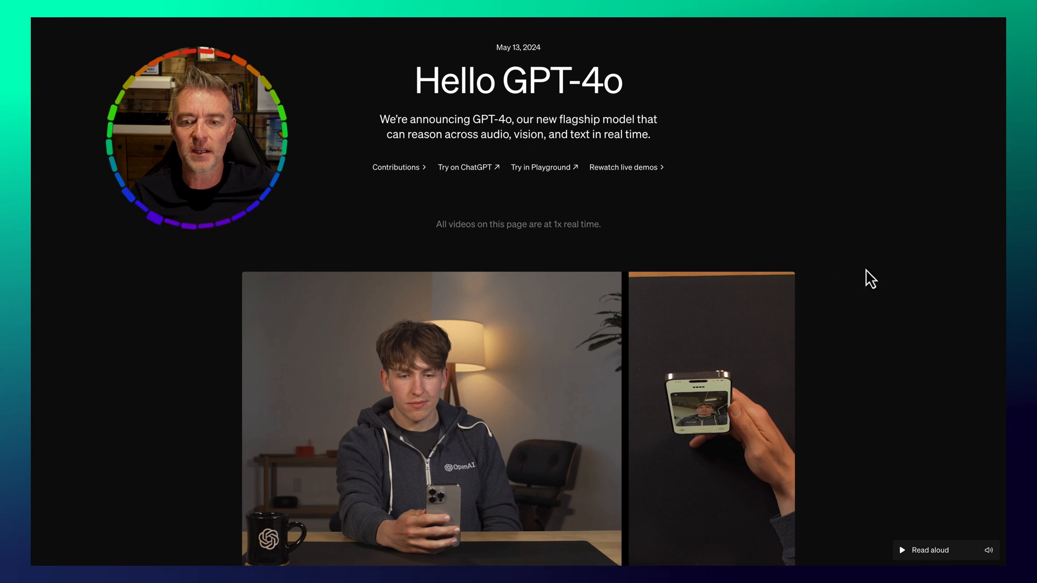
scroll(down, 3)
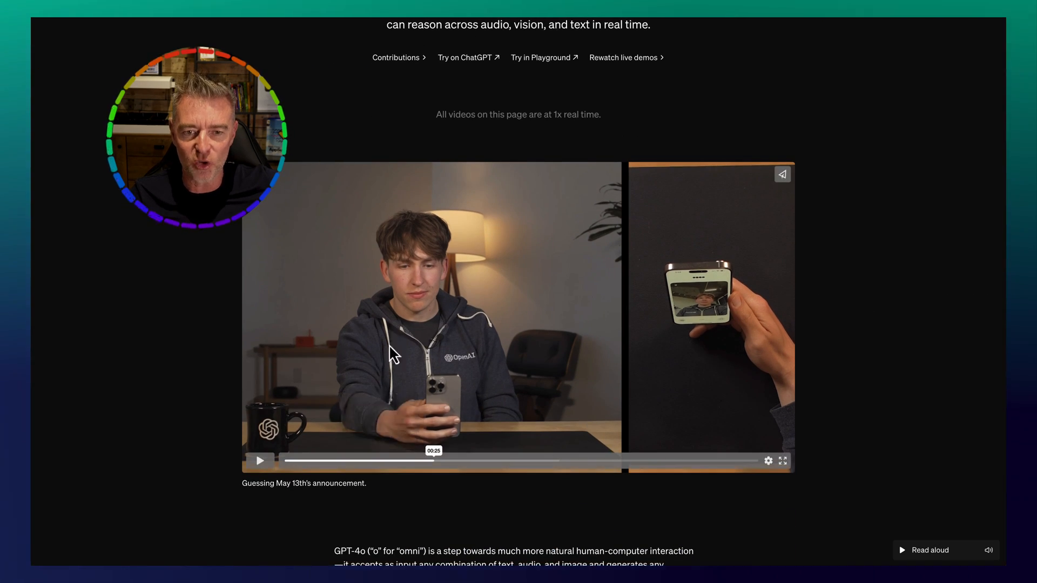
mouse_move(533, 461)
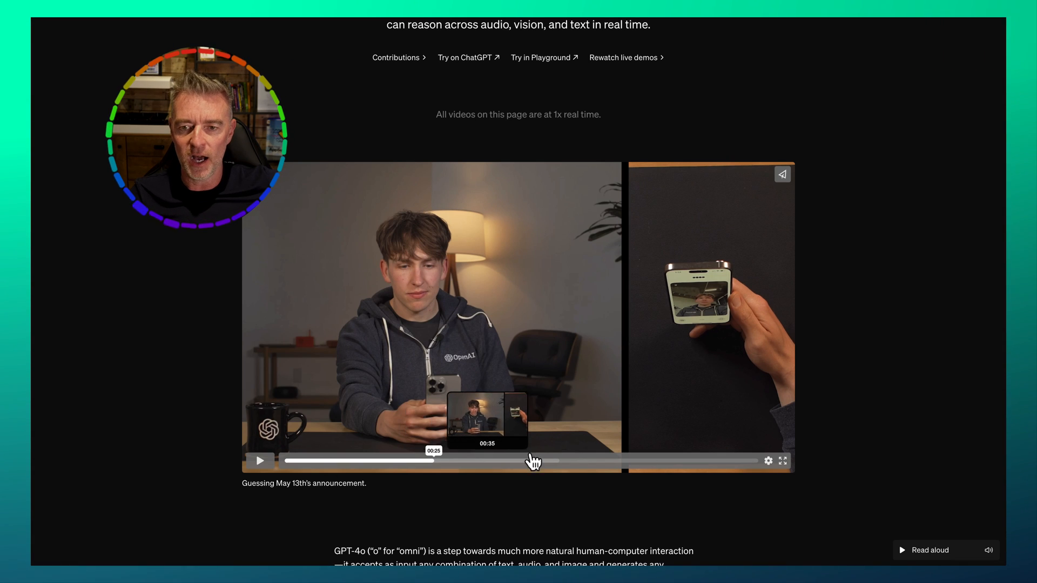
scroll(down, 3)
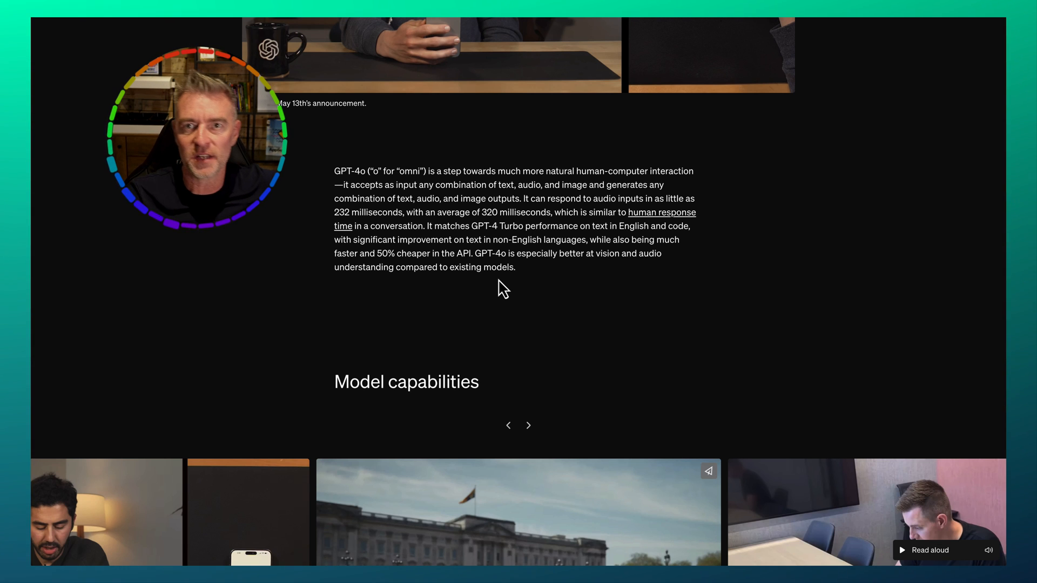
scroll(down, 3)
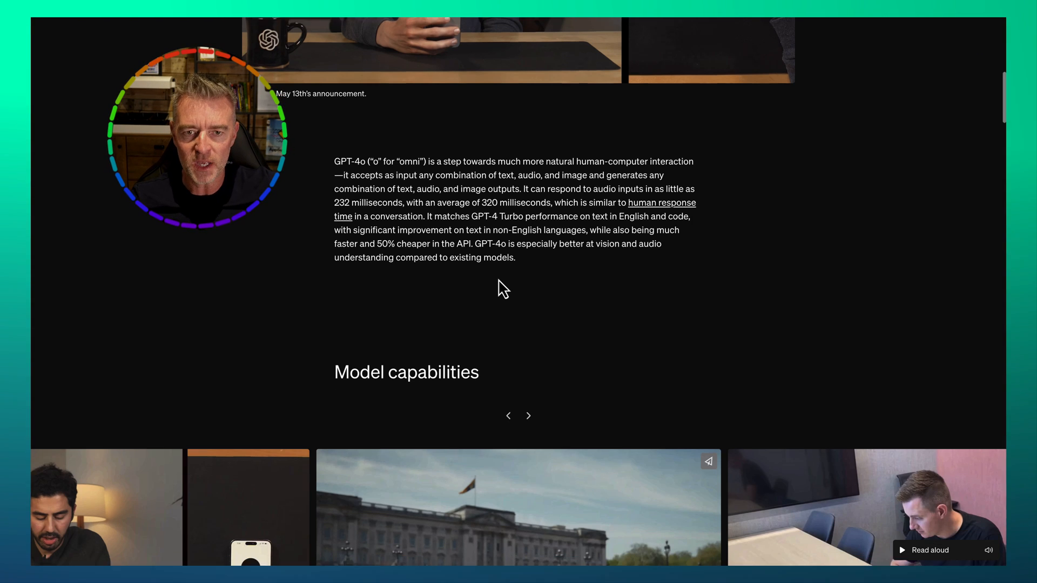
scroll(down, 3)
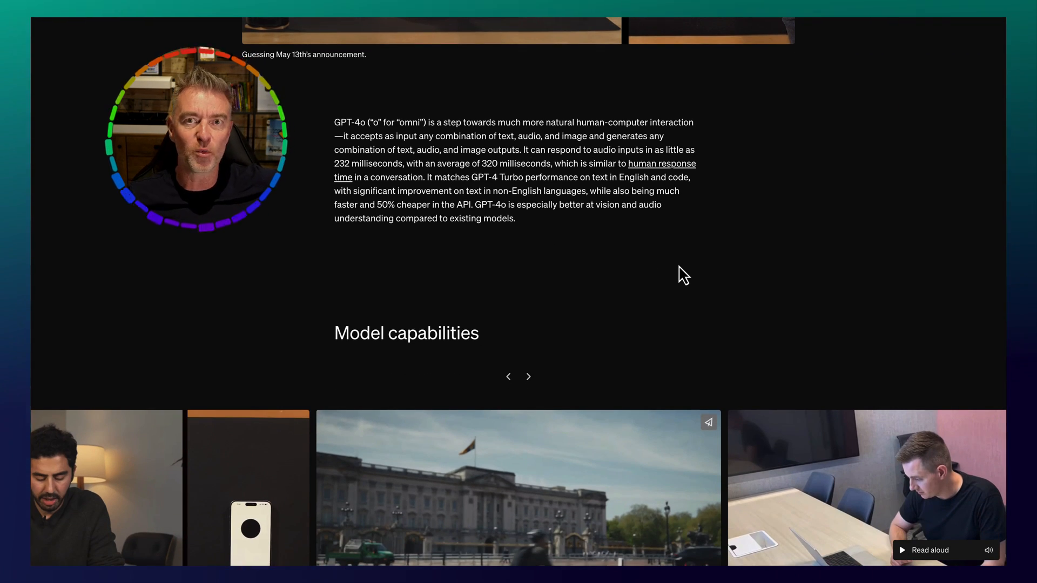
scroll(down, 3)
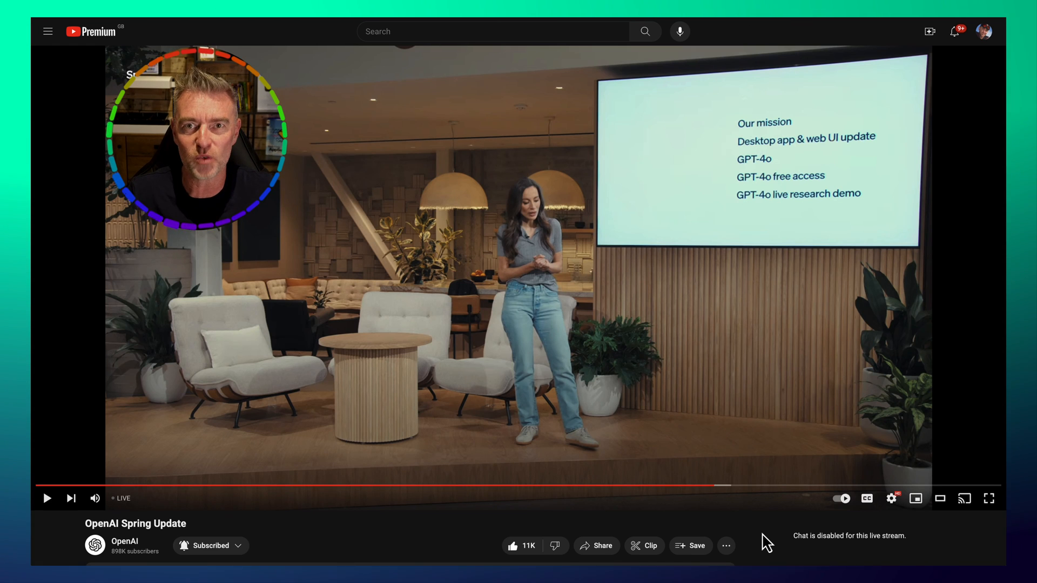
mouse_move(719, 489)
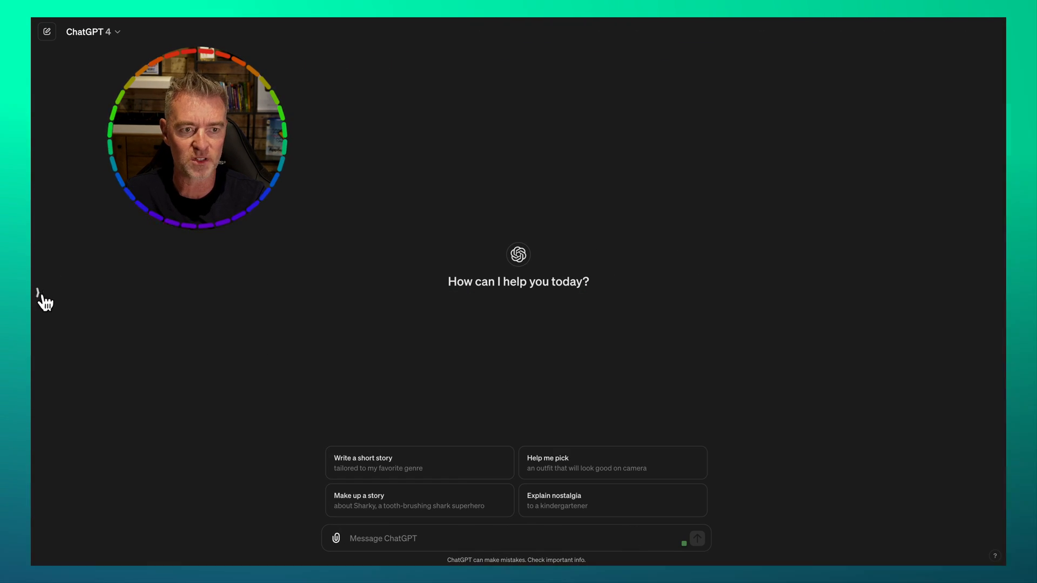
Show the GPTs and past chats sidebar, then close it again.
click(46, 32)
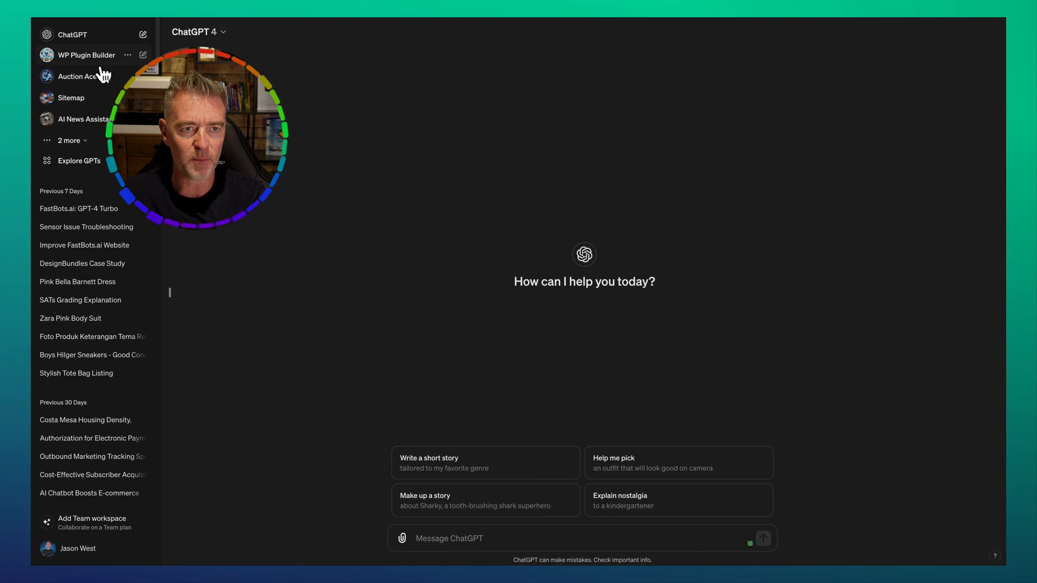
mouse_move(176, 301)
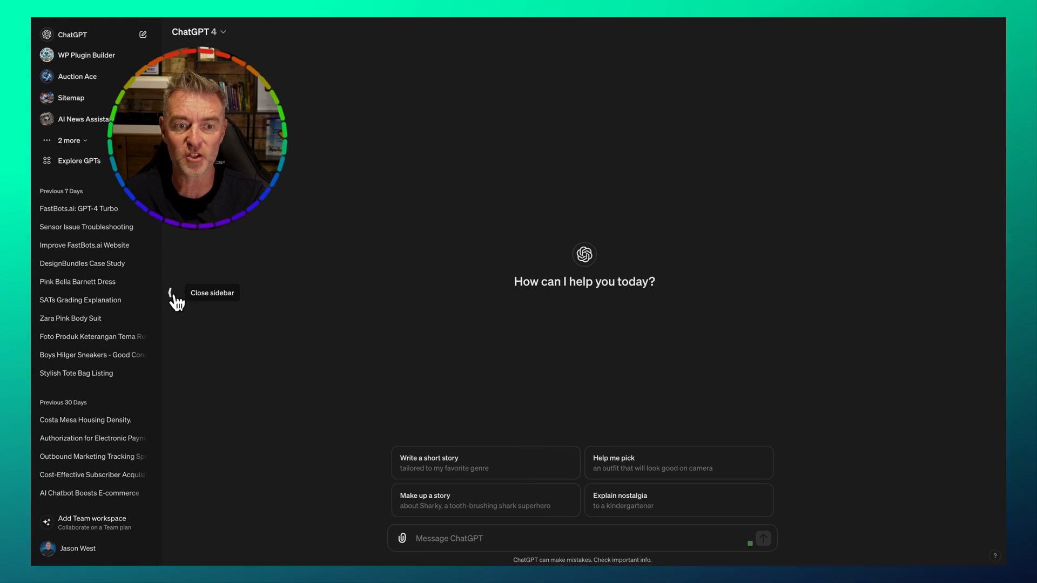
click(176, 300)
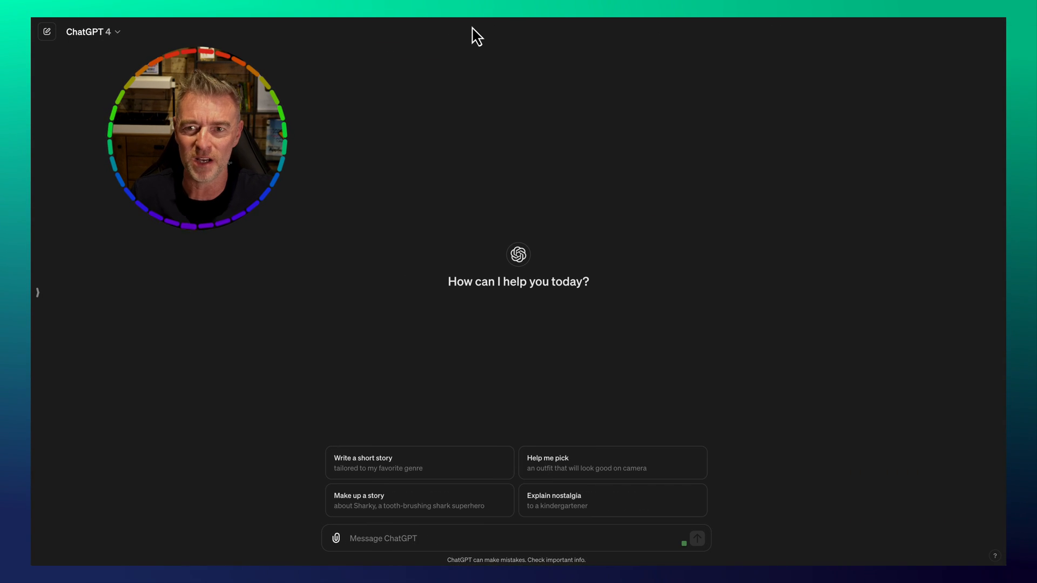
mouse_move(627, 25)
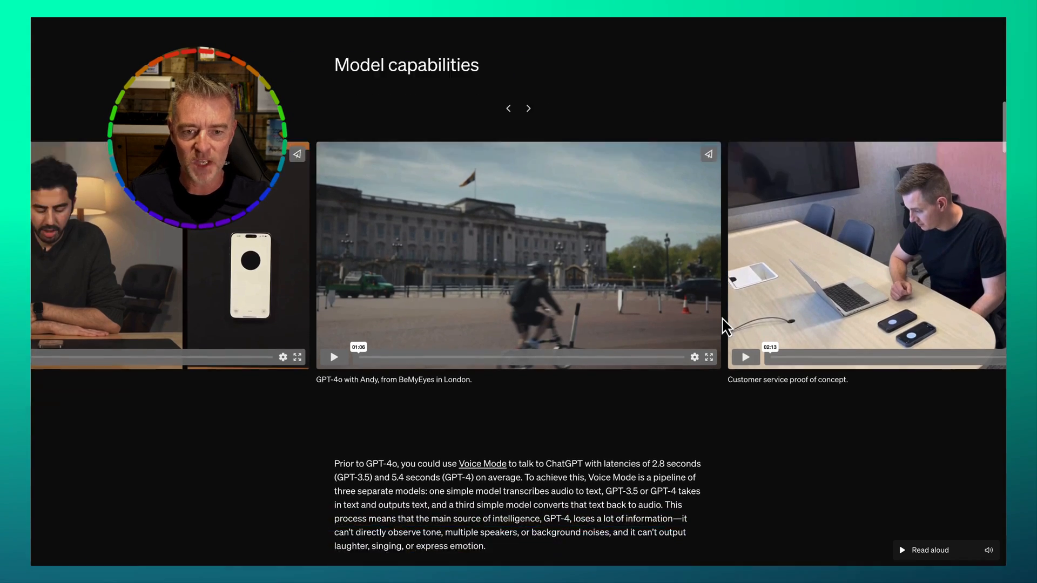
Scroll to Model capabilities and play the customer service proof-of-concept video.
scroll(down, 3)
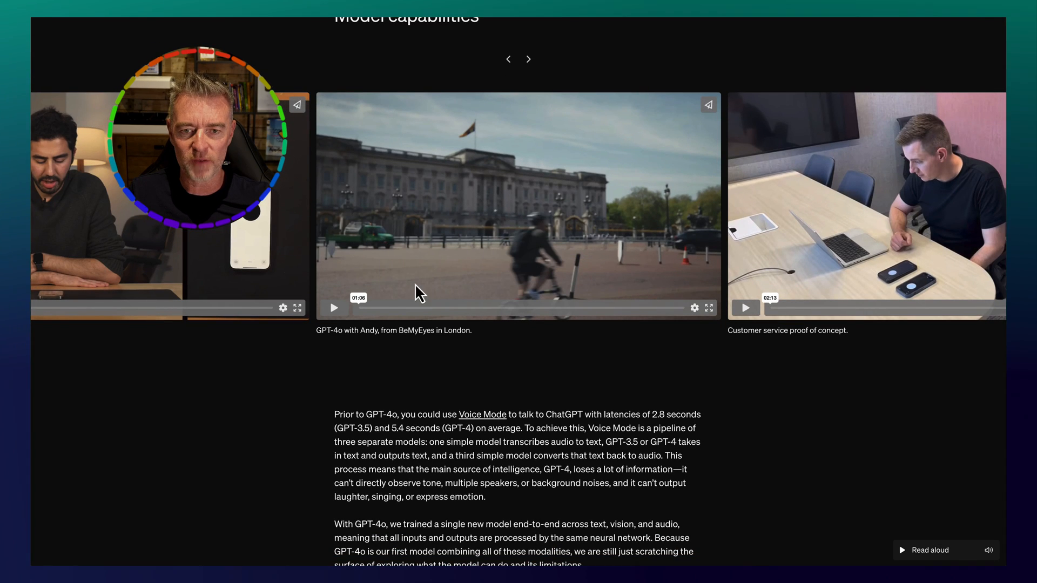
mouse_move(361, 332)
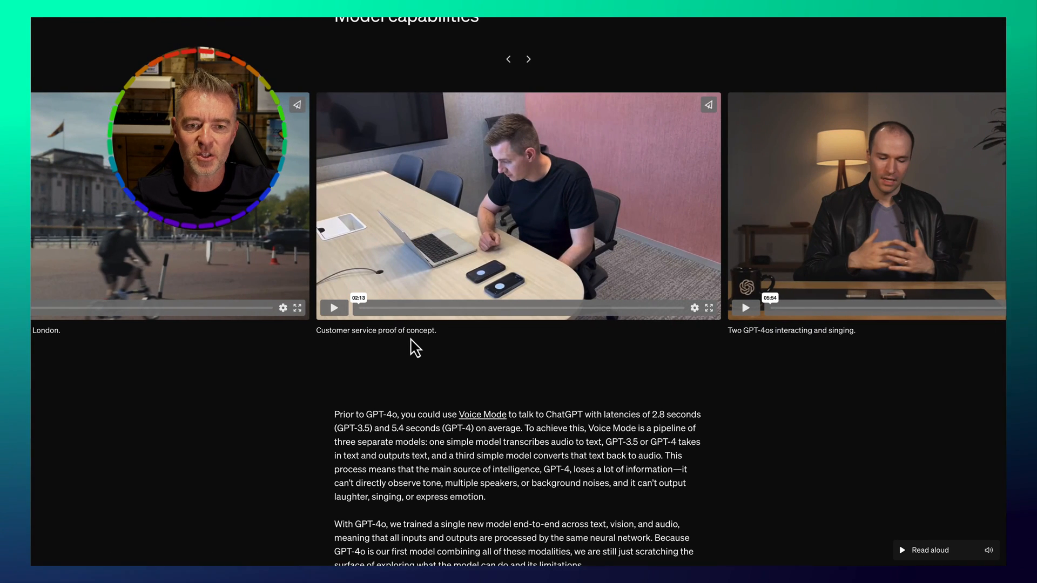
mouse_move(333, 308)
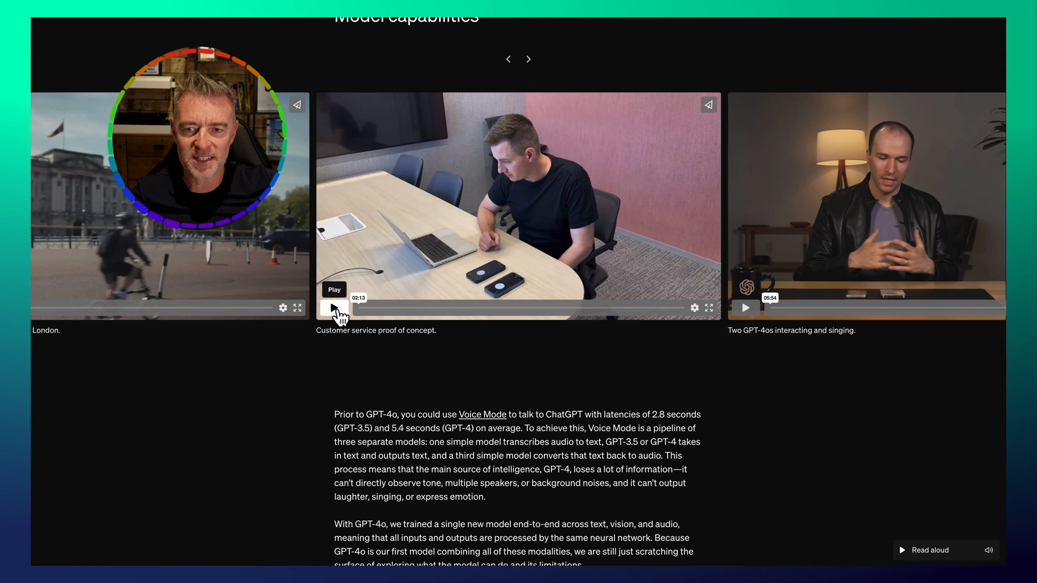
click(334, 308)
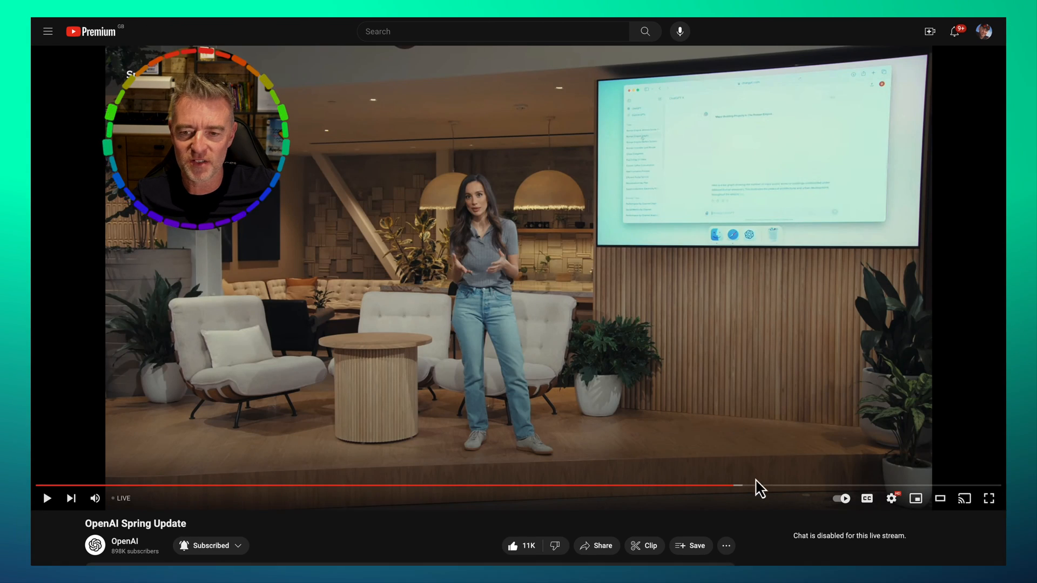
mouse_move(736, 486)
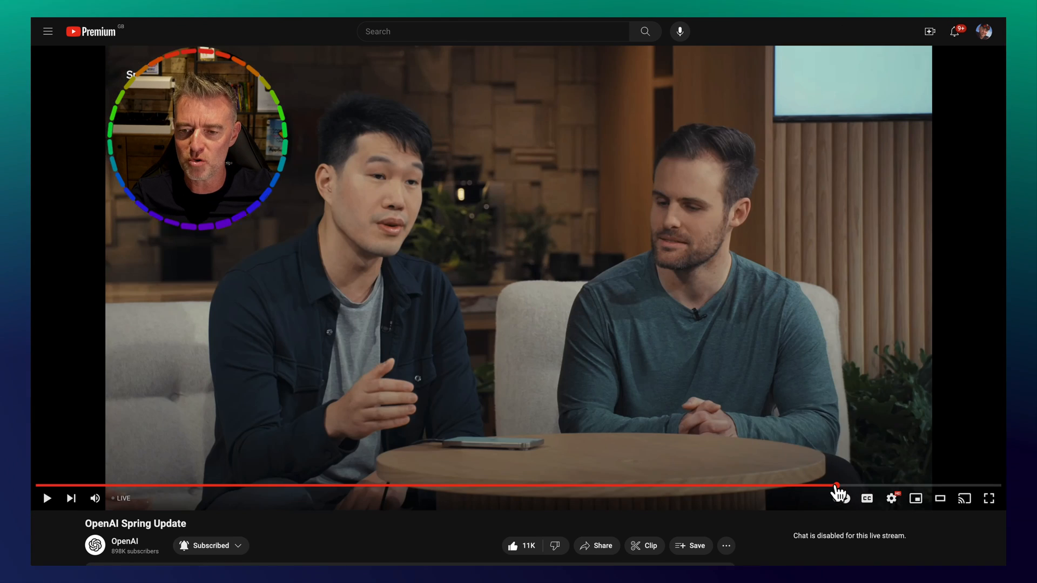
mouse_move(849, 490)
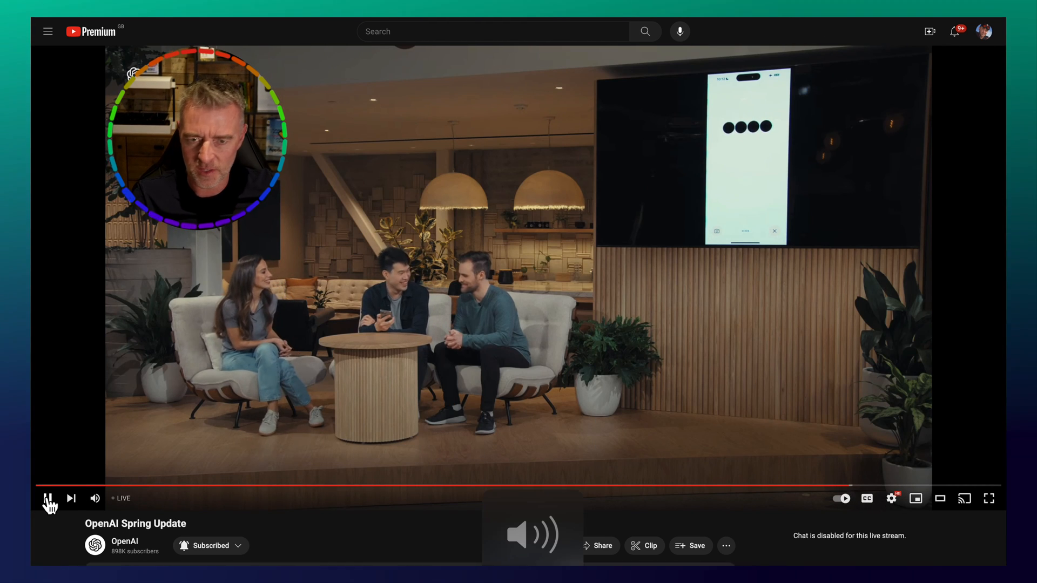
Watch part of the livestream's on-stage phone voice demo, then pause it.
click(48, 498)
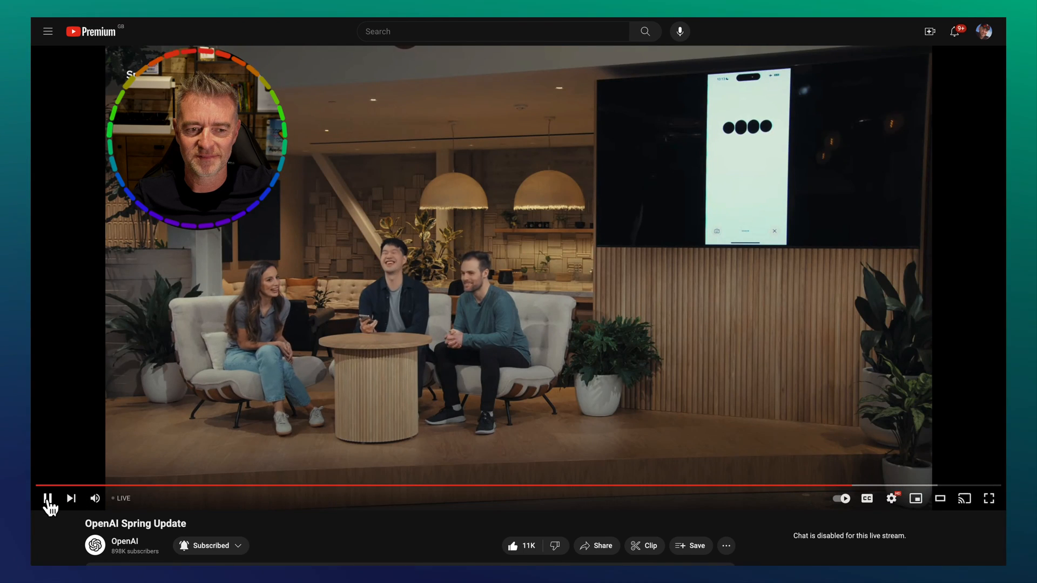
click(48, 498)
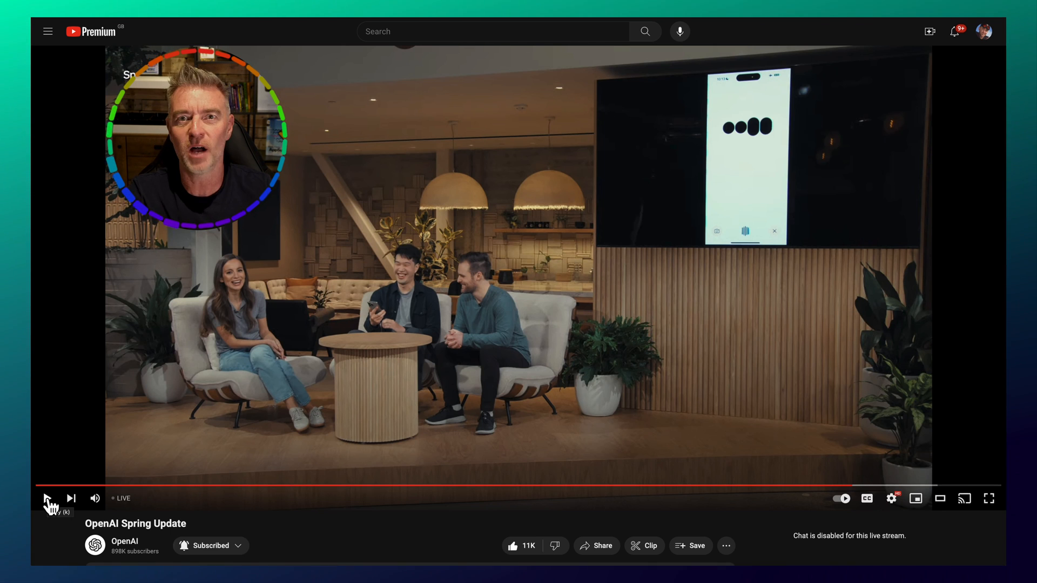
mouse_move(71, 498)
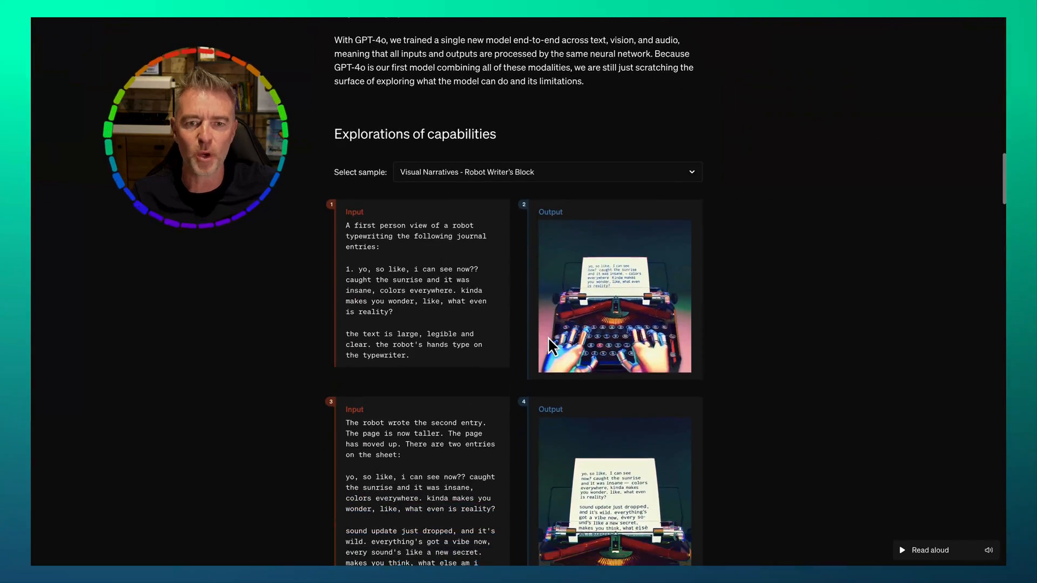
Scroll to the evaluation charts and switch from audio ASR to audio translation performance.
scroll(down, 3)
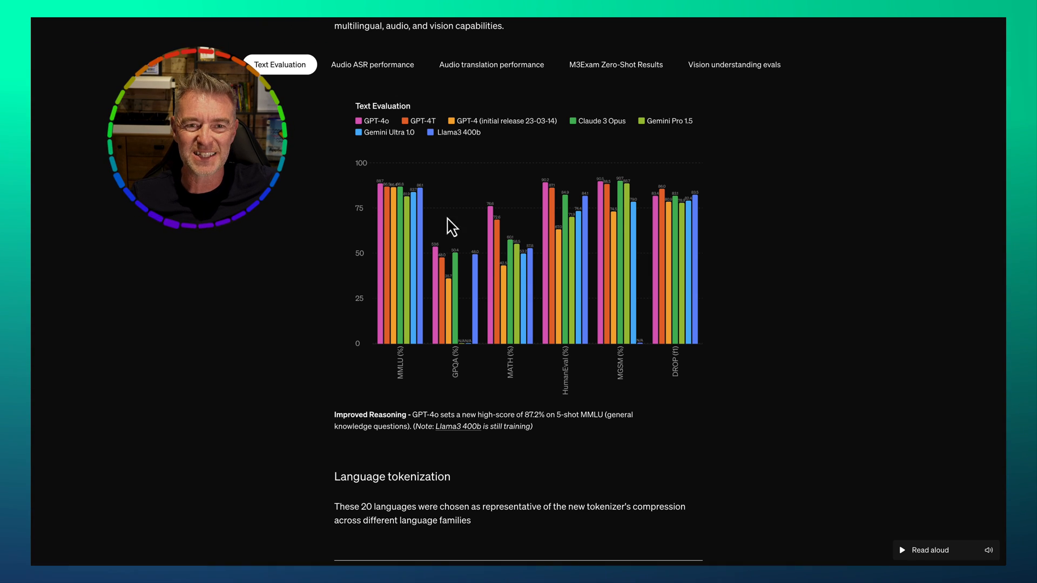
click(372, 64)
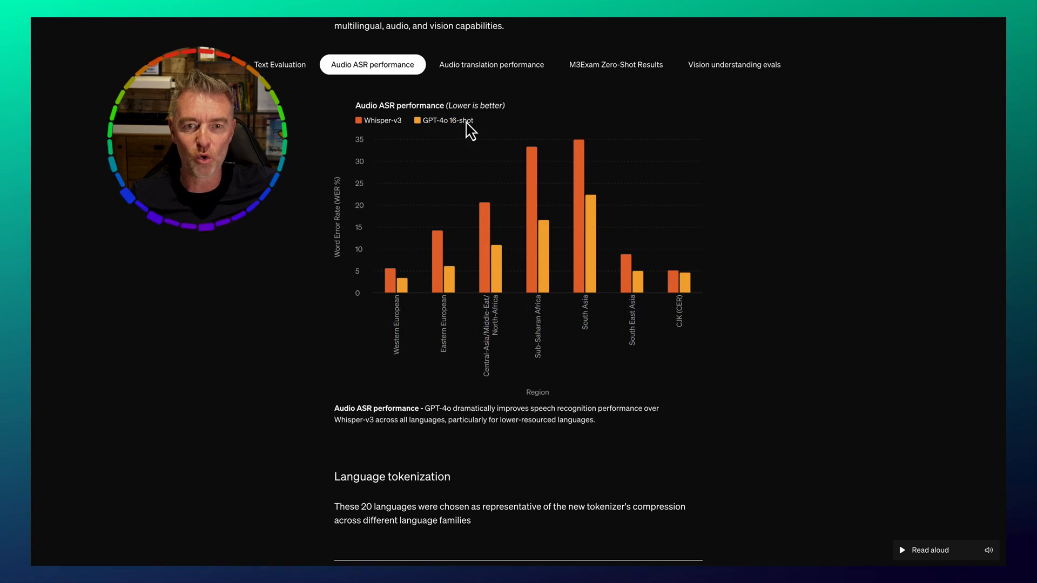
mouse_move(452, 275)
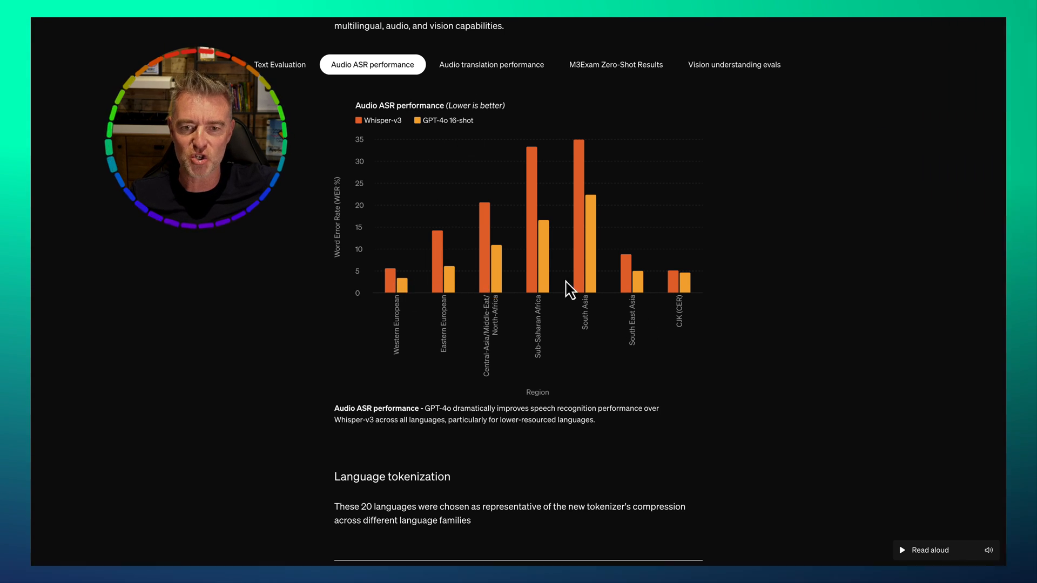
mouse_move(418, 139)
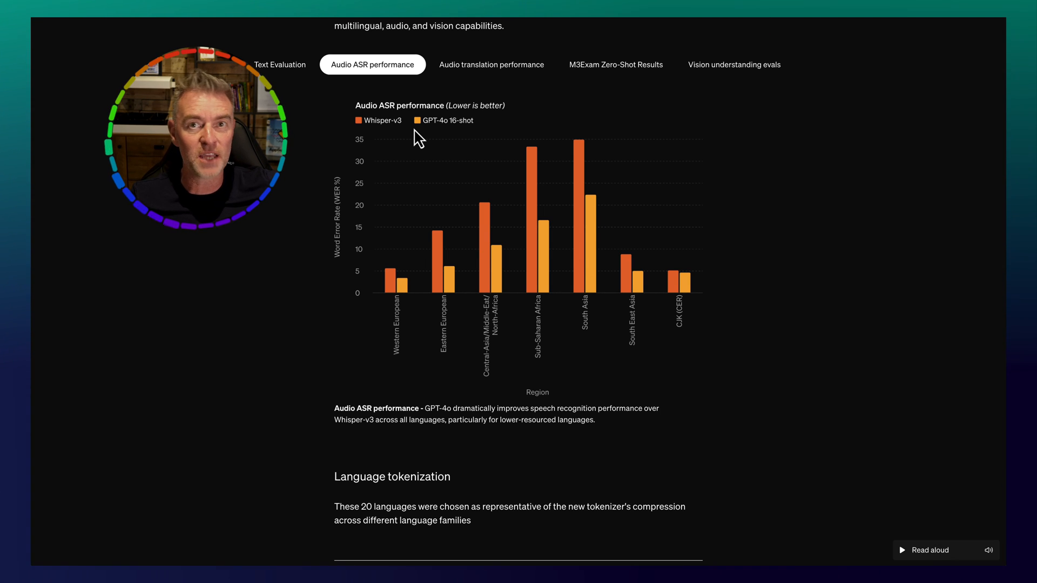
click(491, 64)
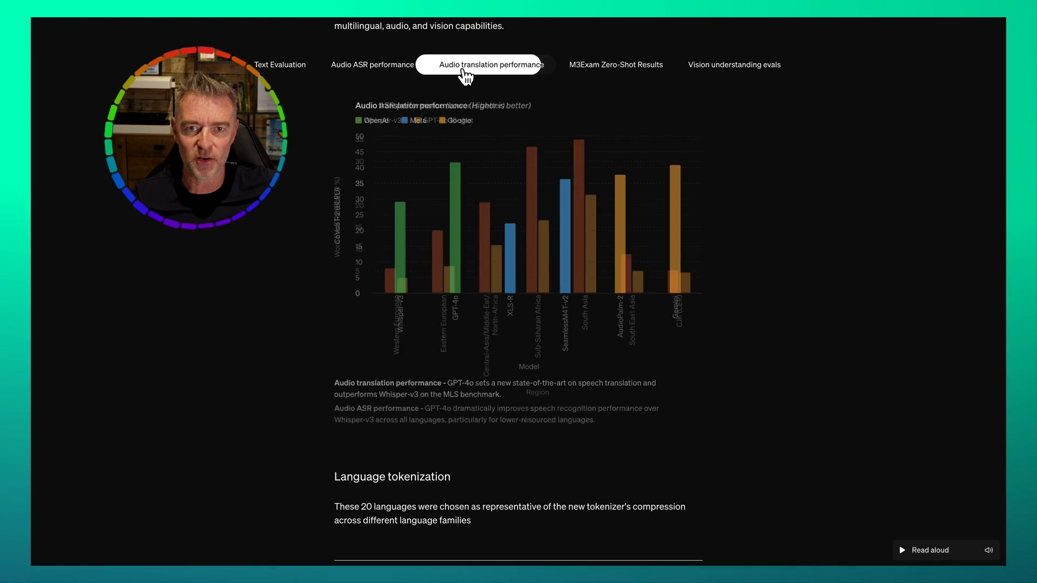
click(490, 64)
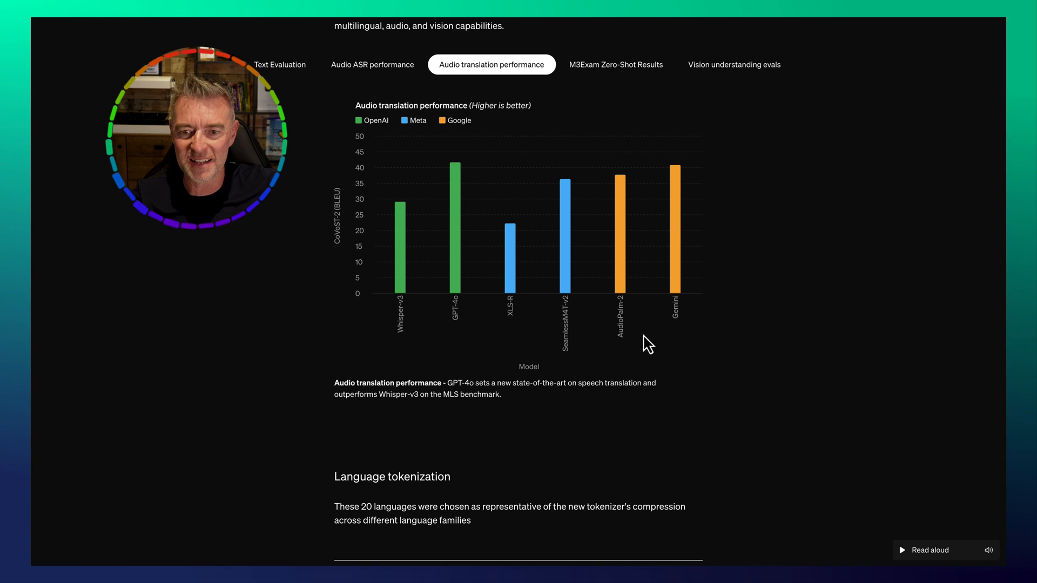
mouse_move(659, 351)
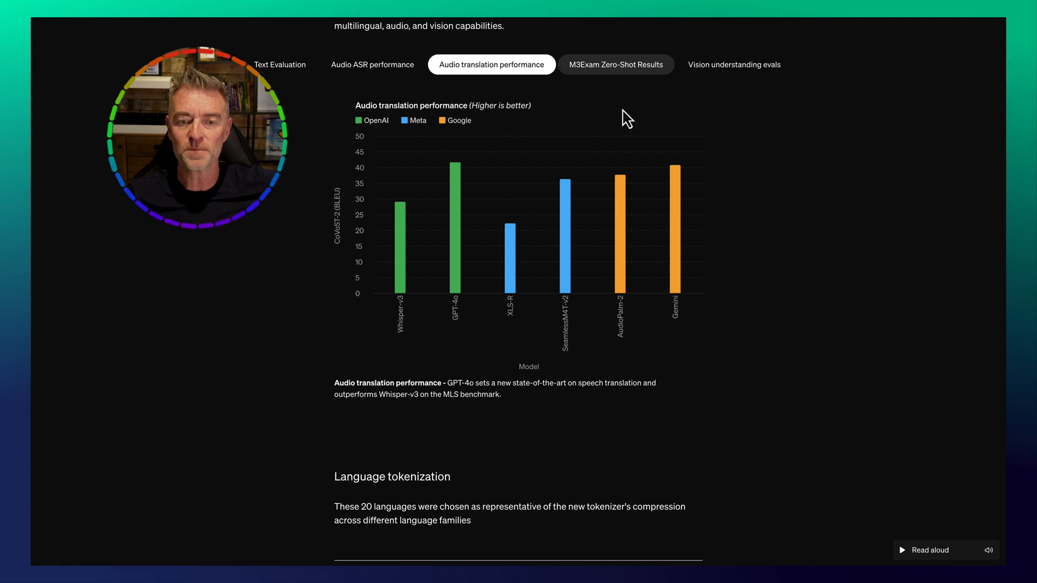
Scroll through the 20-language tokenization table down to Model safety and limitations.
scroll(down, 3)
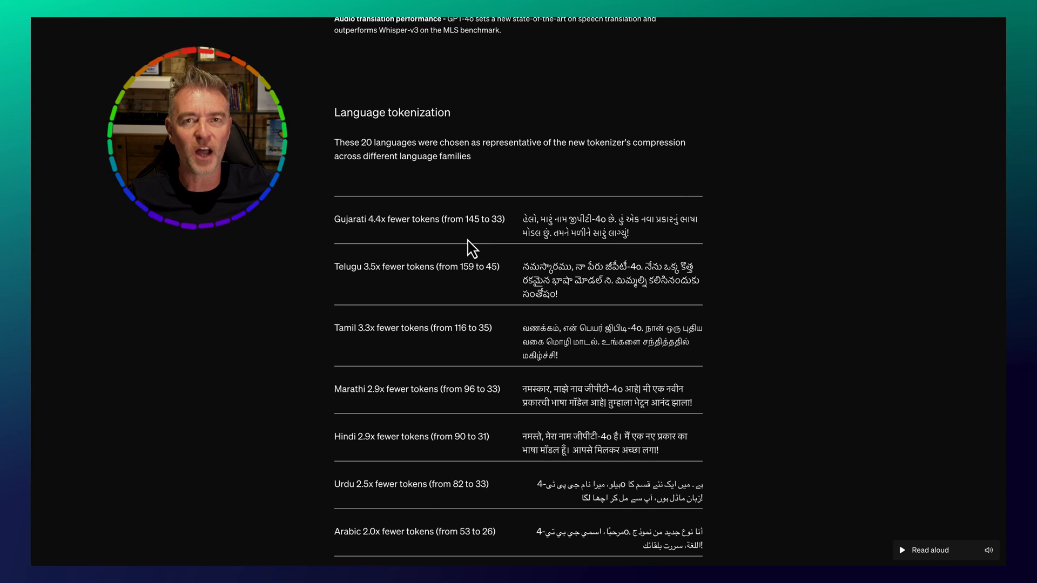
scroll(down, 3)
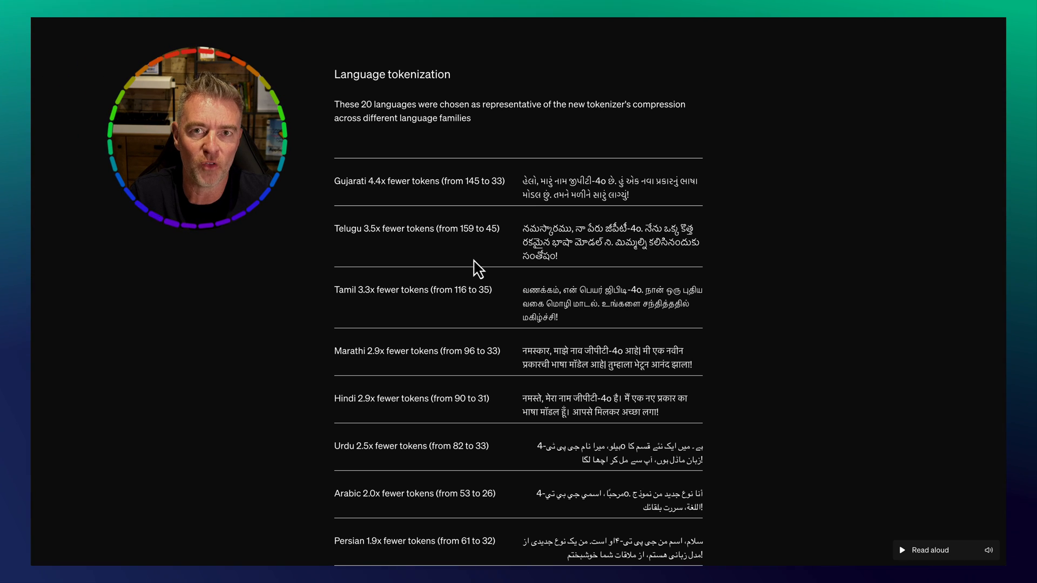
scroll(down, 3)
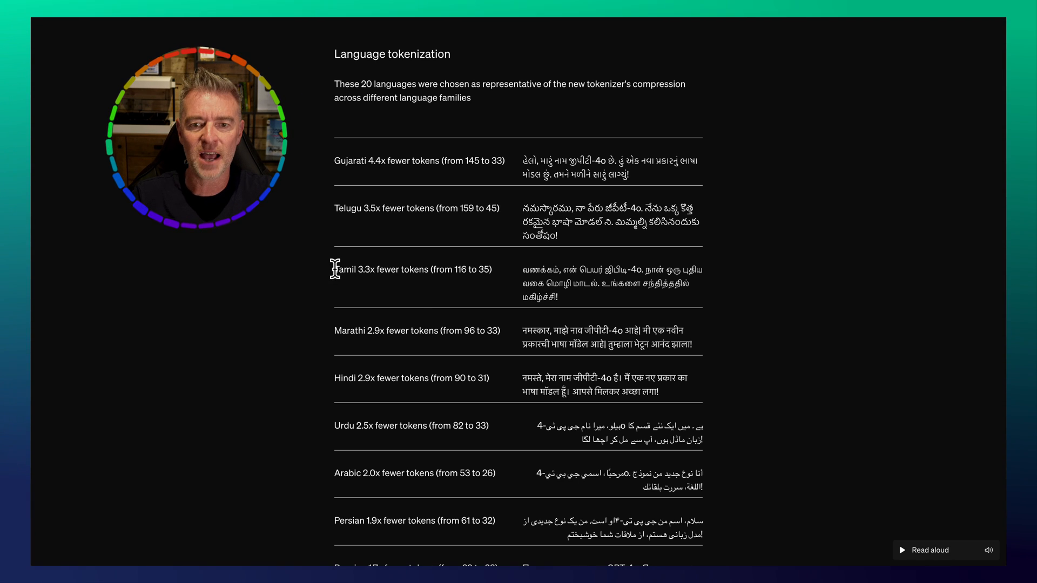
mouse_move(375, 300)
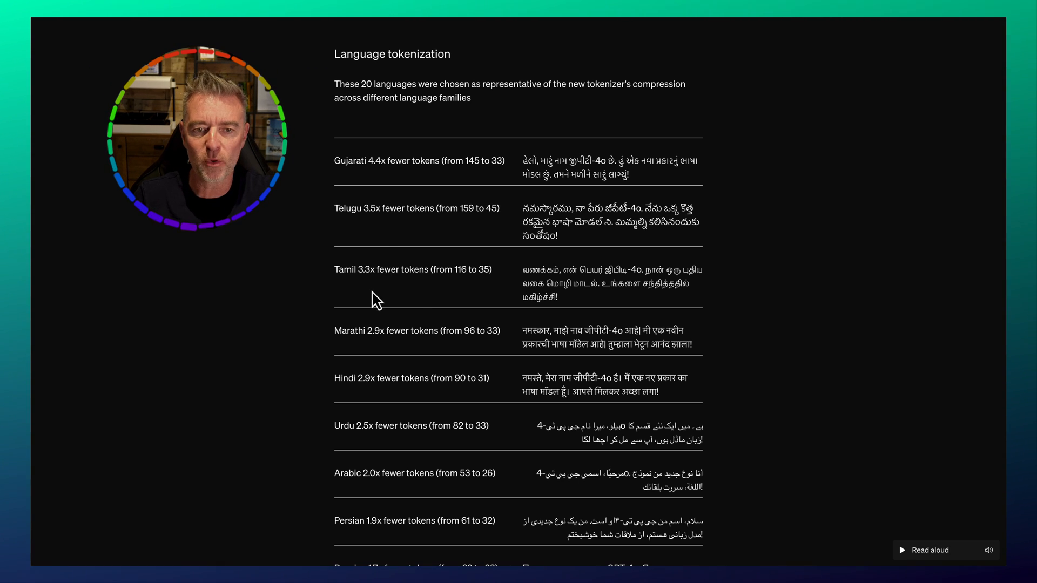
mouse_move(588, 307)
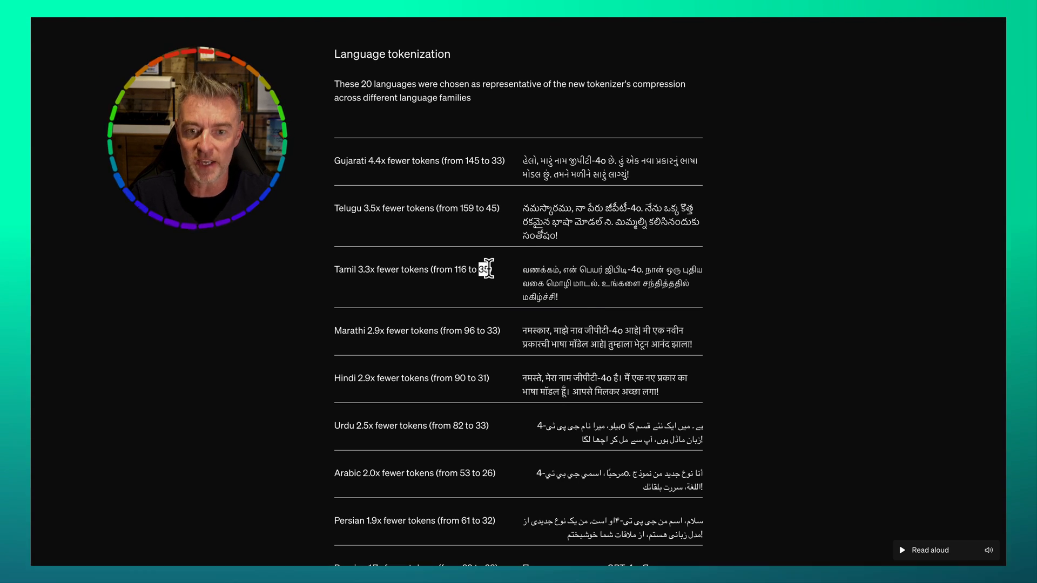
scroll(down, 3)
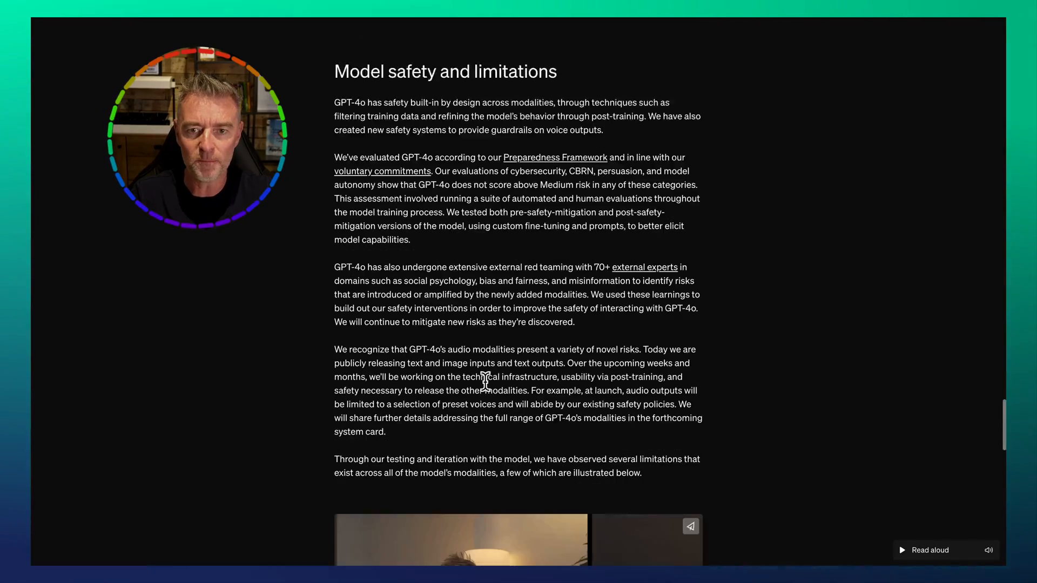
Scroll to Model availability and highlight the Voice Mode rollout and developer API sentences.
scroll(down, 3)
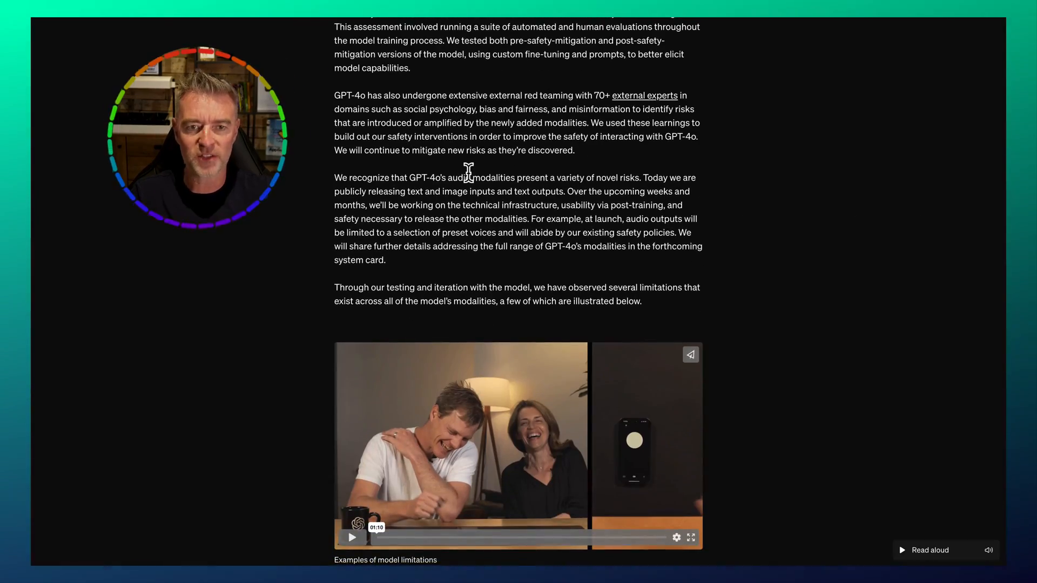
scroll(down, 3)
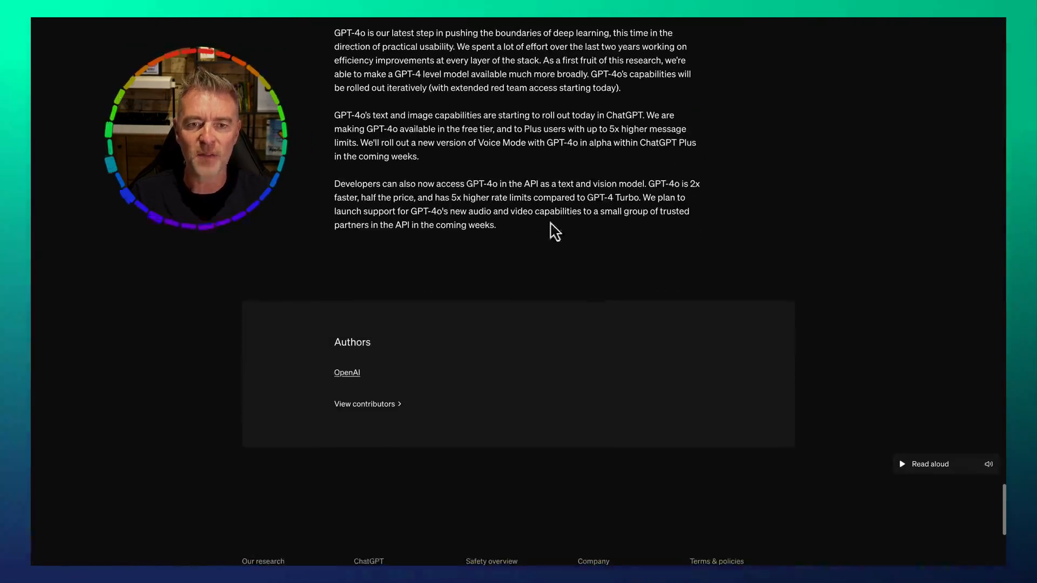
scroll(up, 3)
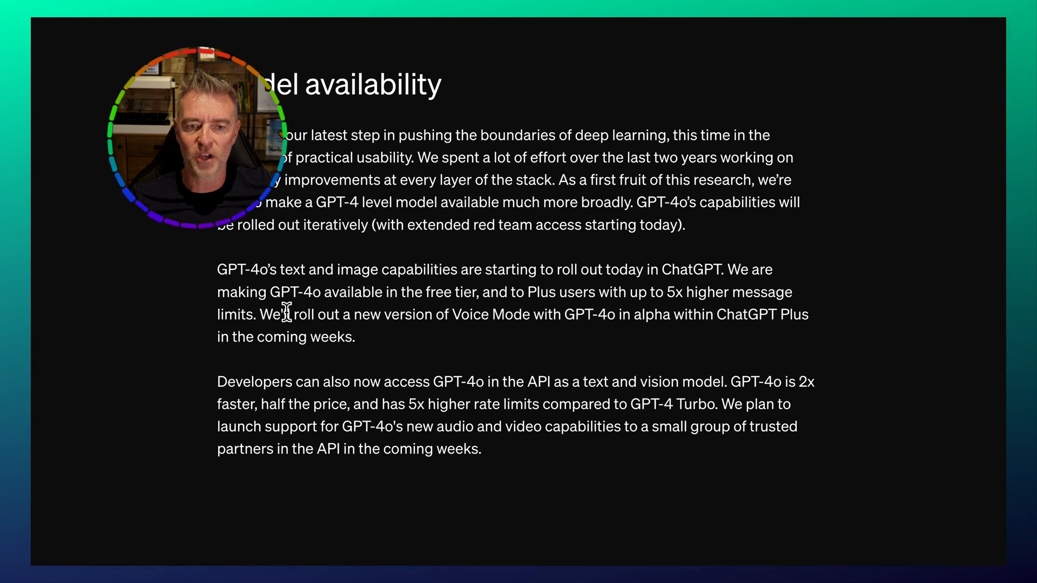
drag(283, 314, 355, 336)
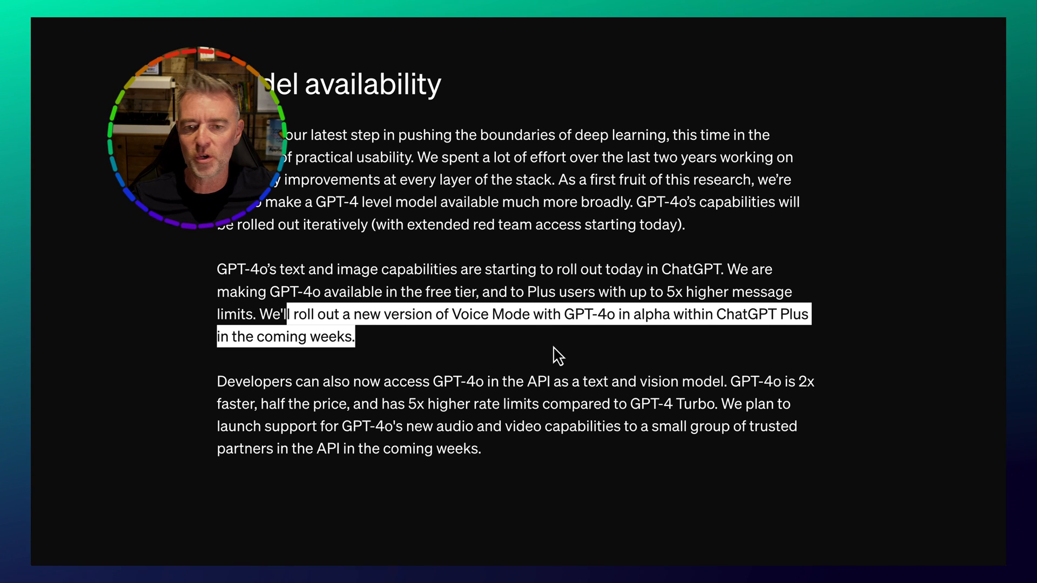
mouse_move(665, 360)
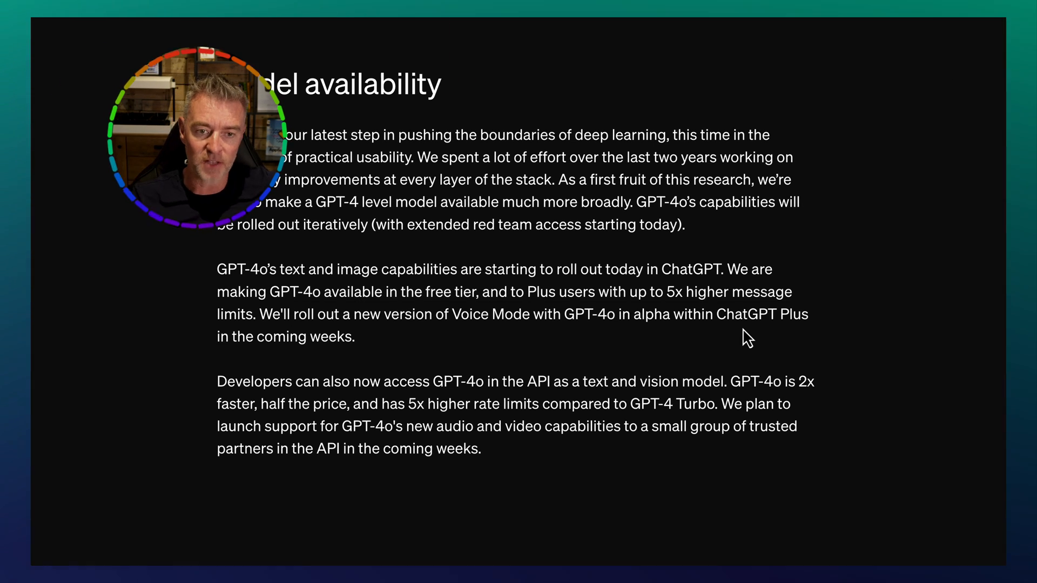
scroll(down, 3)
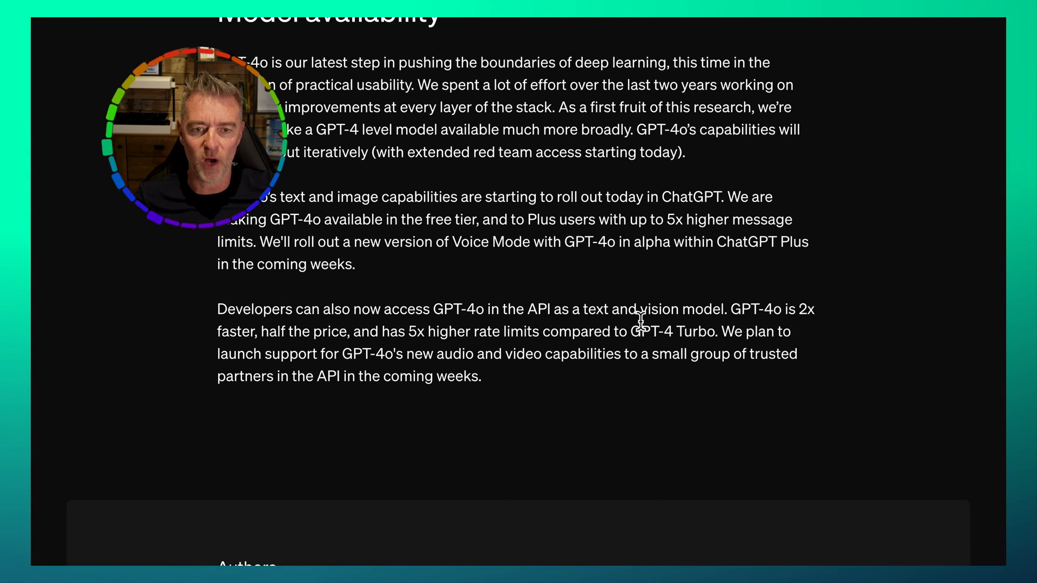
drag(294, 309, 442, 309)
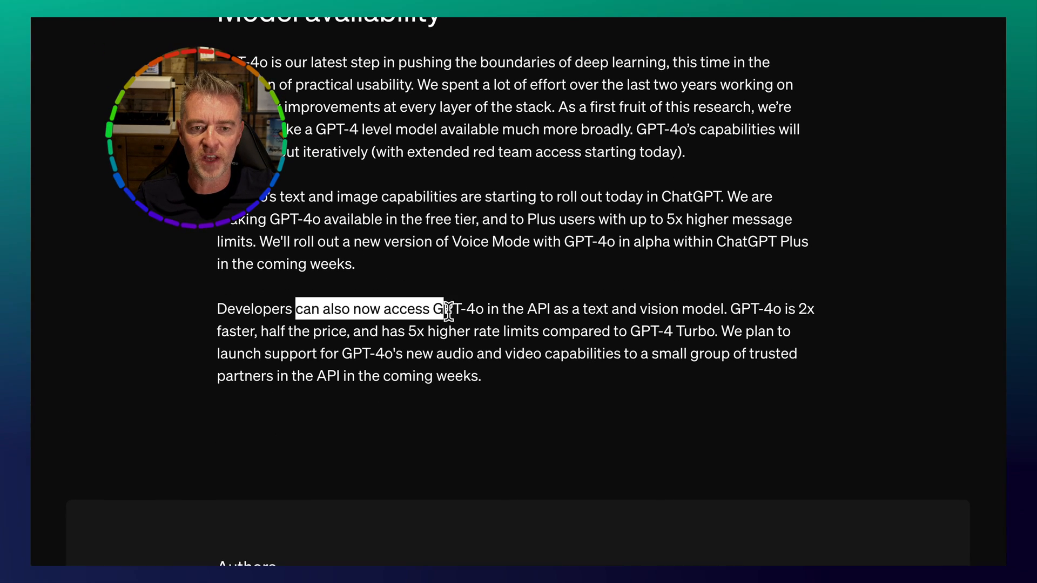
drag(443, 308, 555, 309)
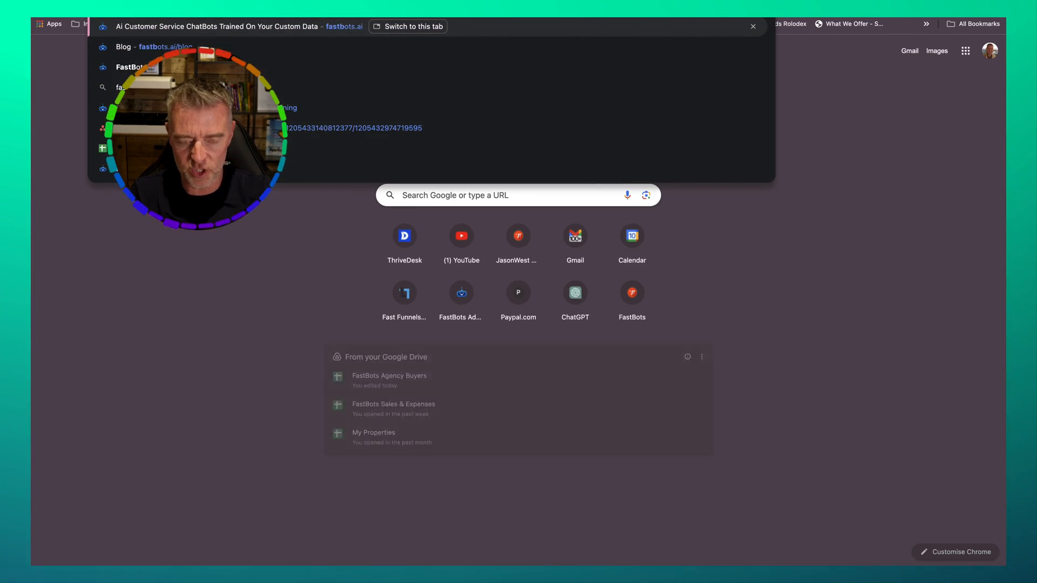
Load fastbots.ai from the address bar suggestion and scroll its homepage.
click(407, 26)
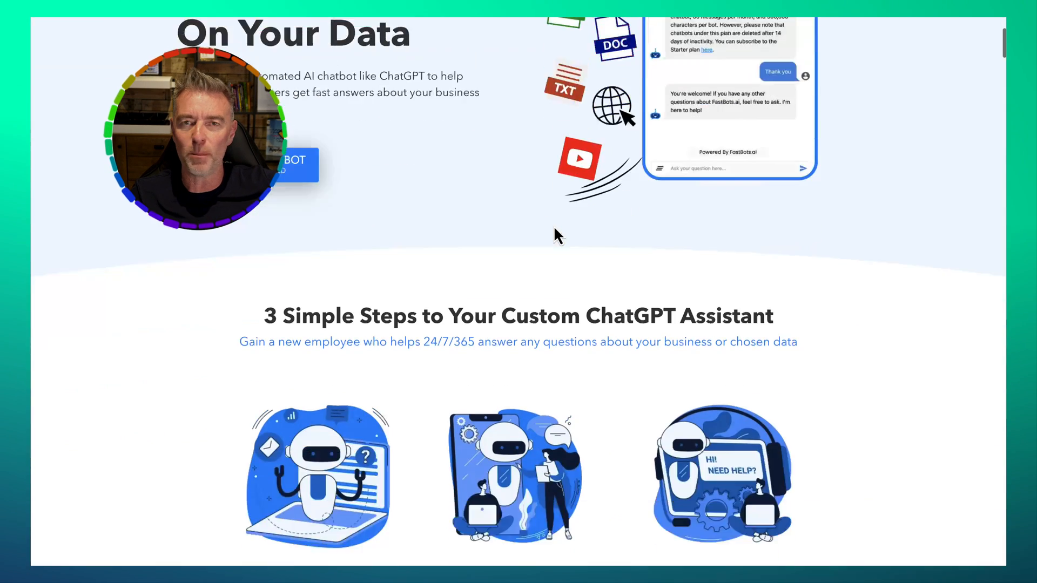
scroll(up, 3)
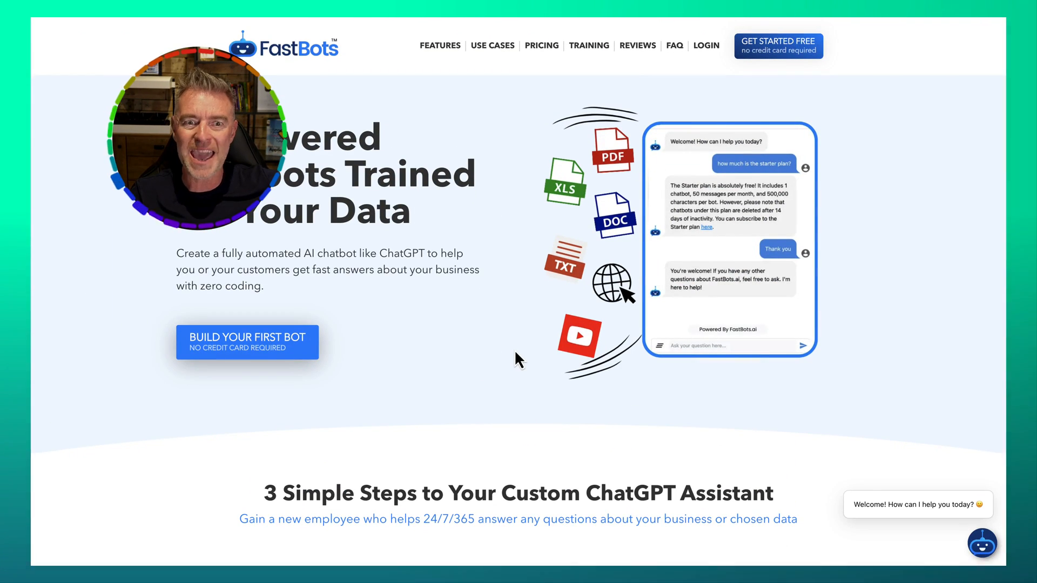
scroll(down, 3)
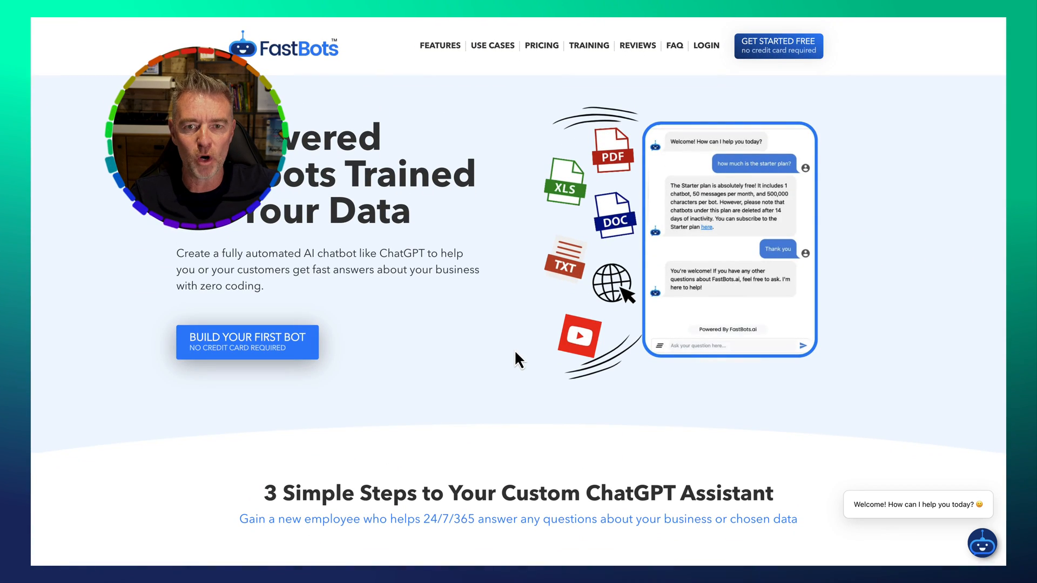
mouse_move(565, 363)
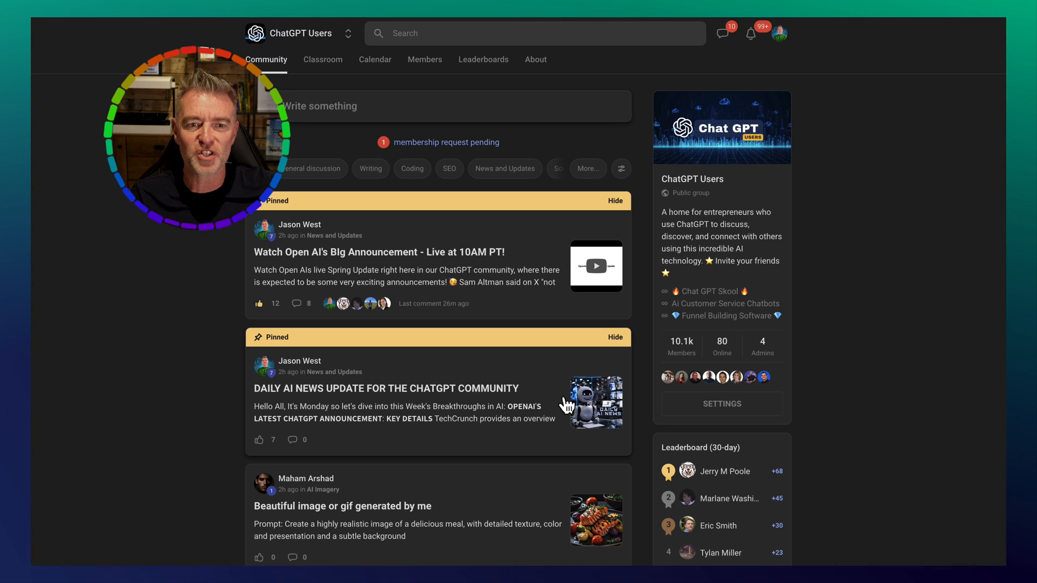
Scroll through the ChatGPT Users community feed and its pinned announcement posts.
scroll(down, 3)
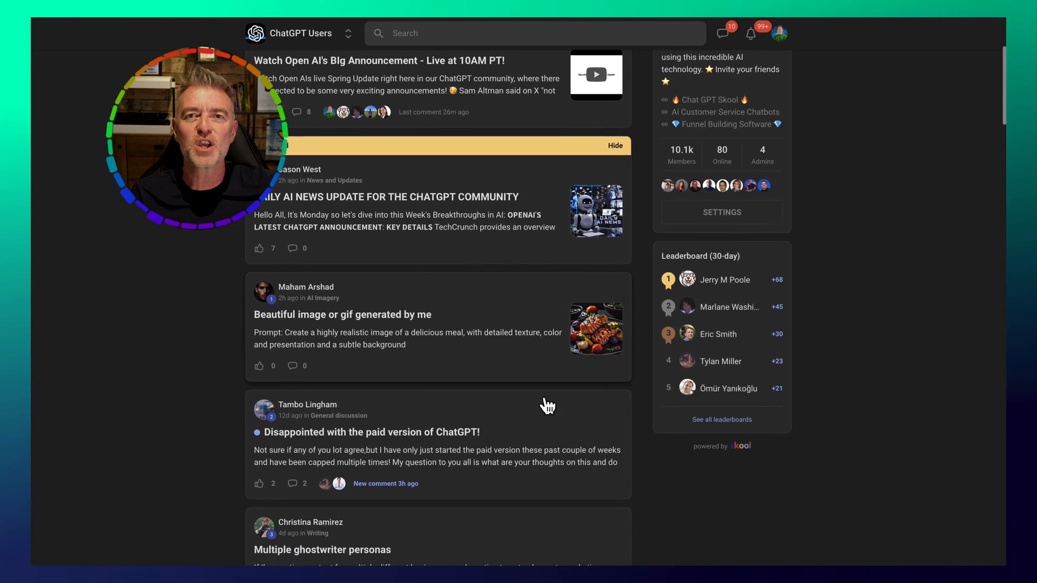
scroll(down, 3)
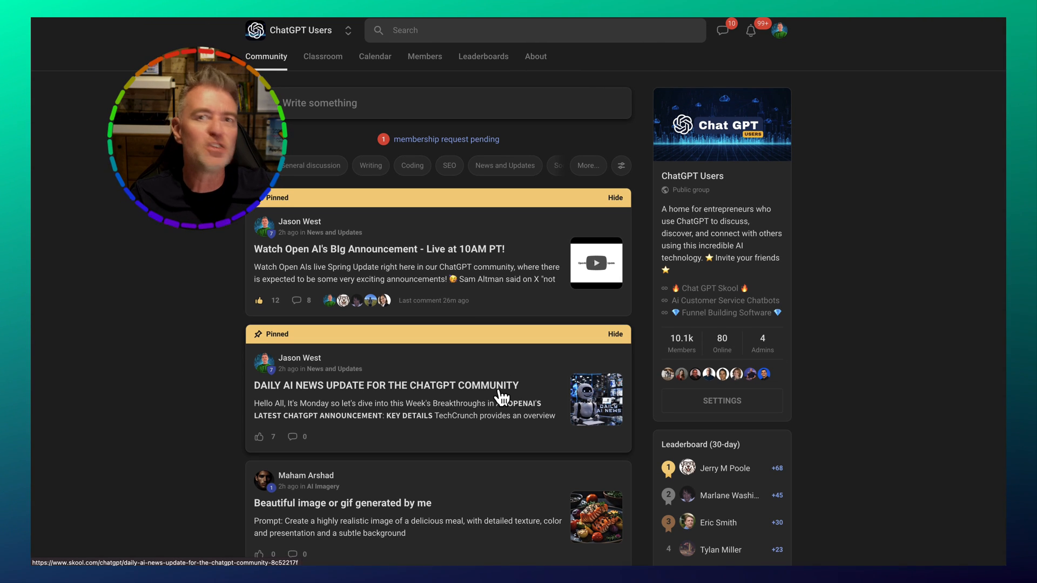
scroll(down, 3)
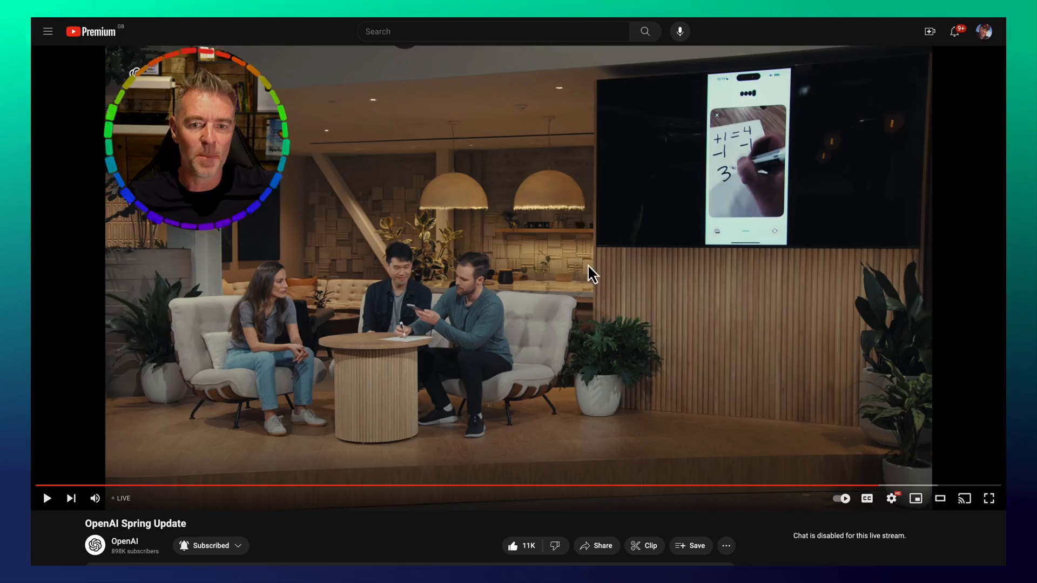
mouse_move(580, 413)
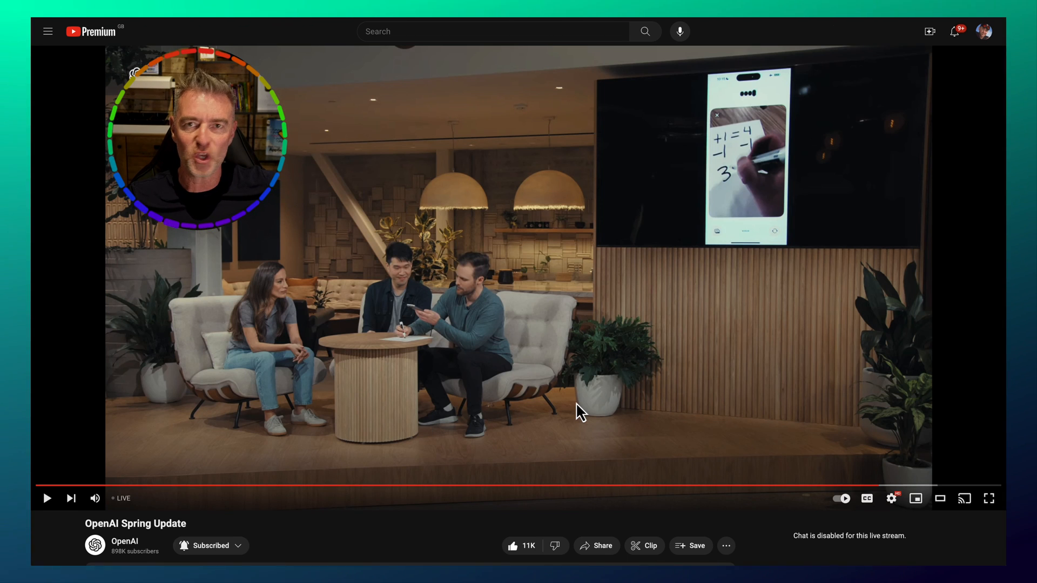